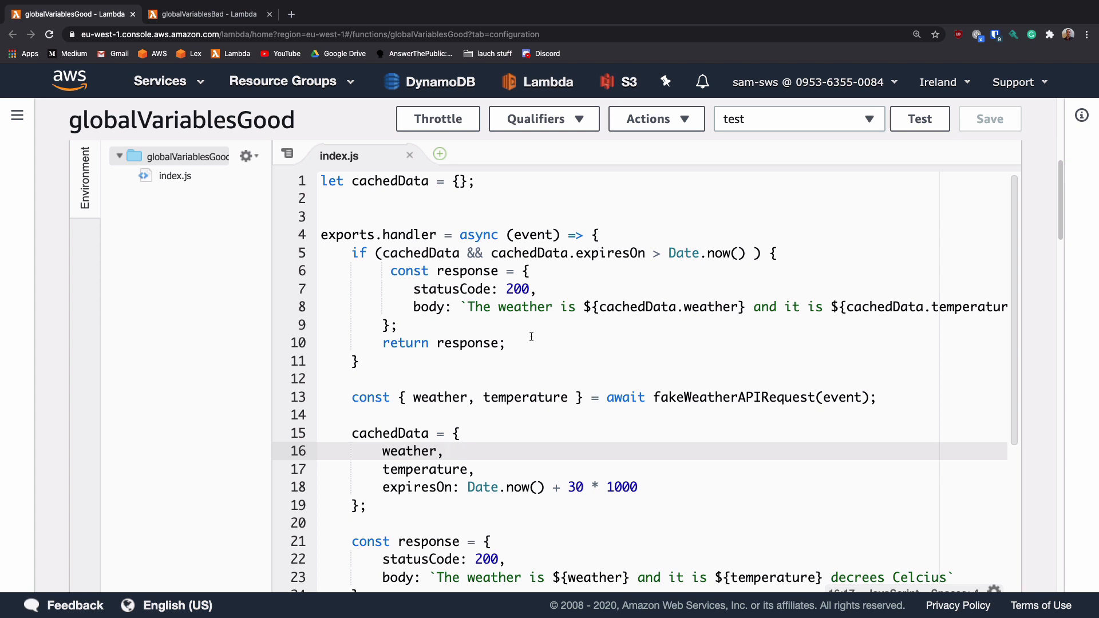
mouse_move(587, 353)
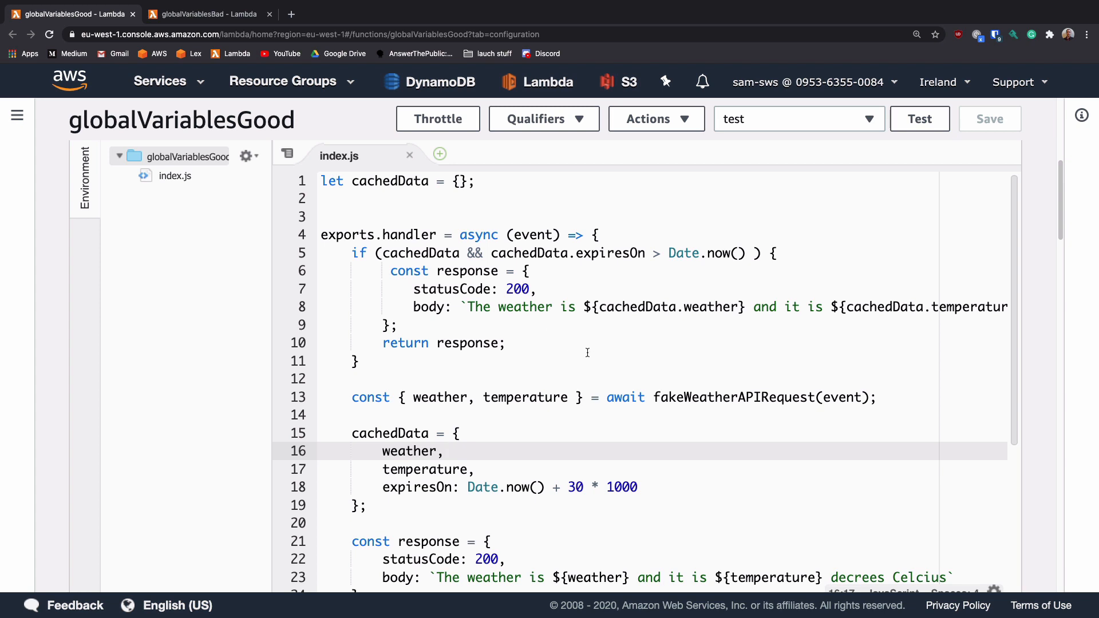
mouse_move(658, 375)
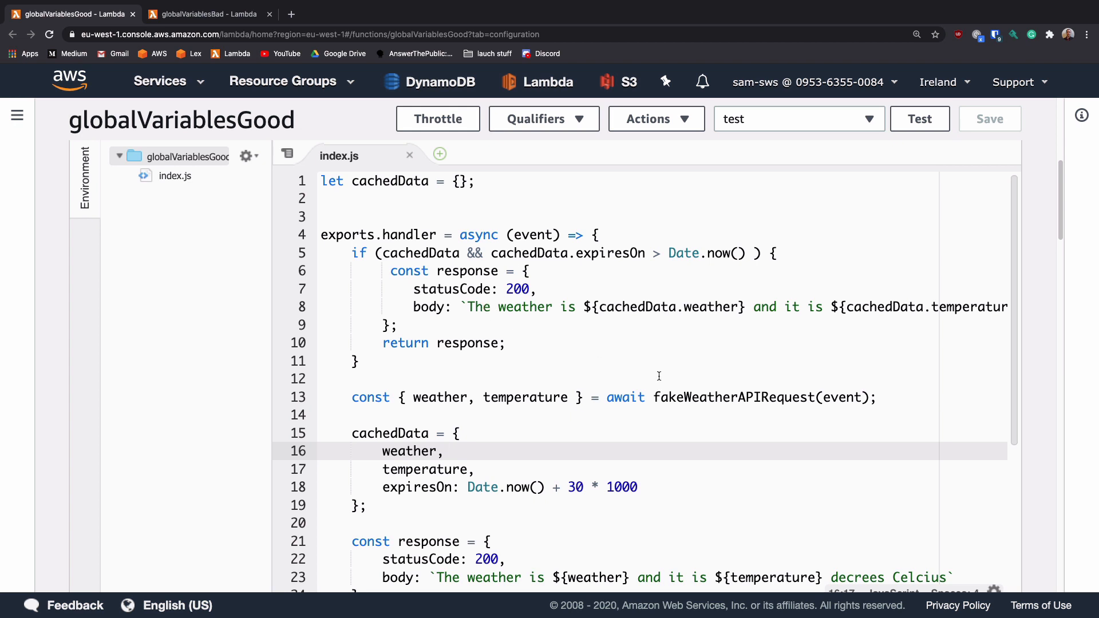
mouse_move(361, 256)
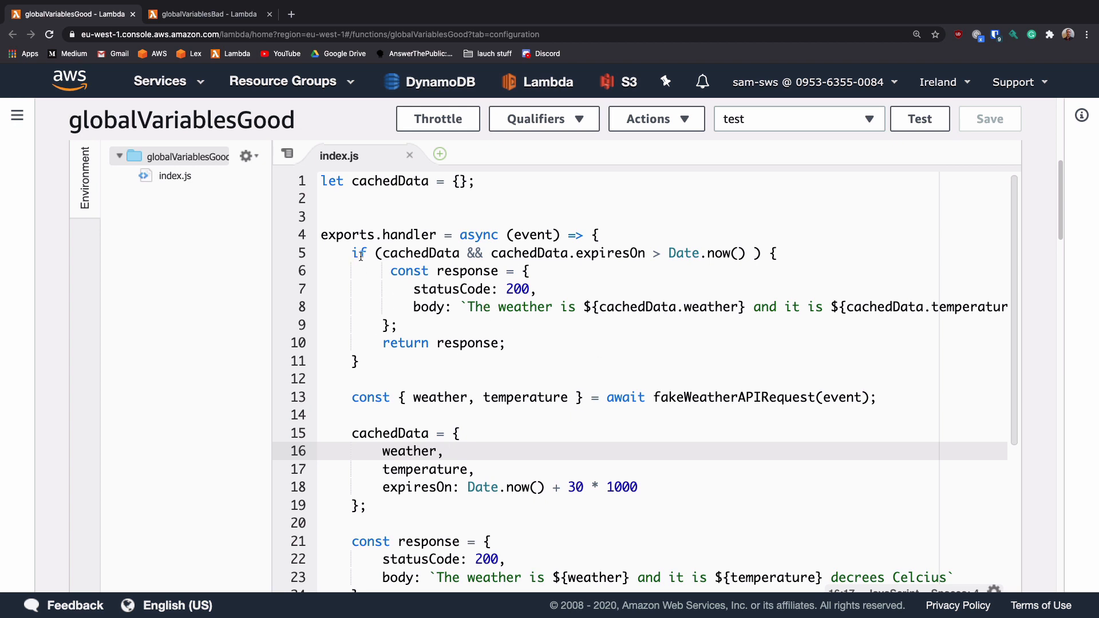
Step: Review the handler's cache-expiry check, the fakeWeatherAPIRequest call and the cached weather field
click(354, 252)
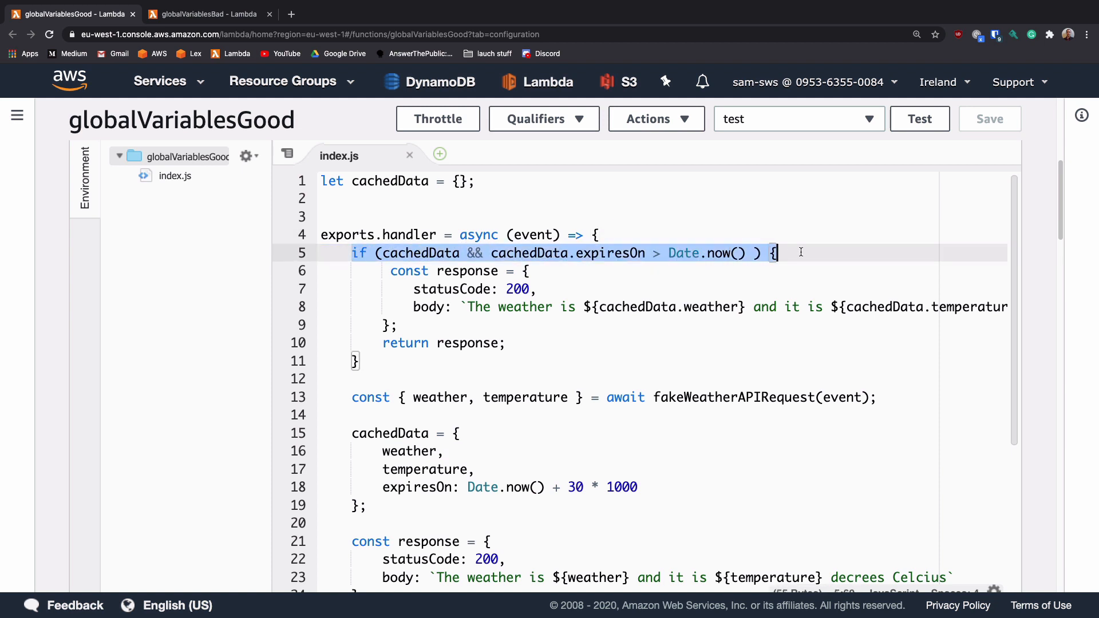
mouse_move(610, 252)
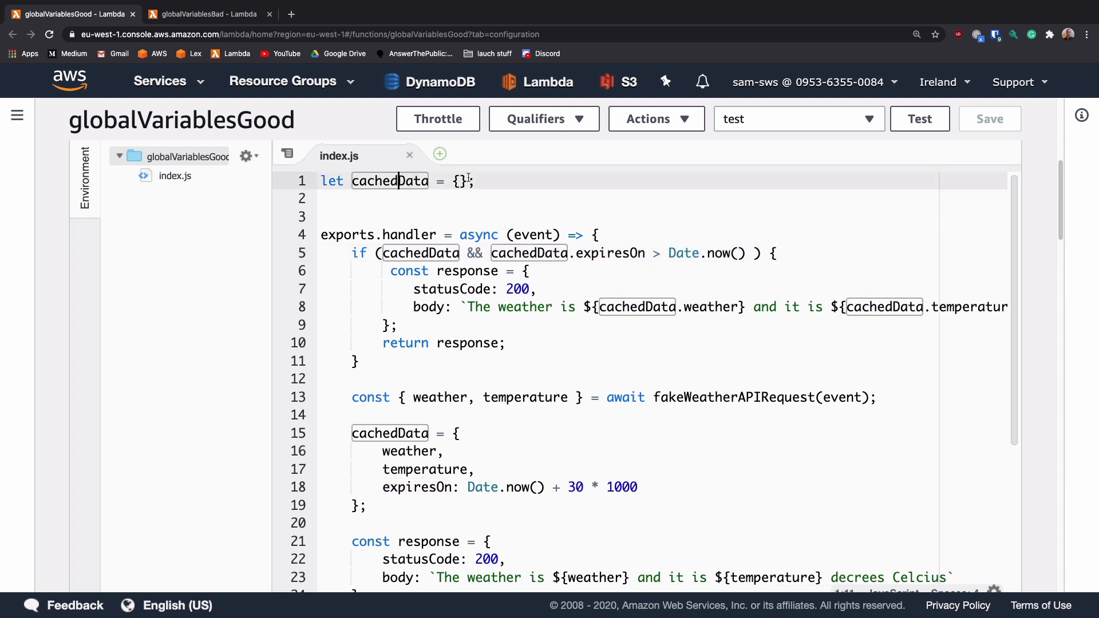
mouse_move(365, 375)
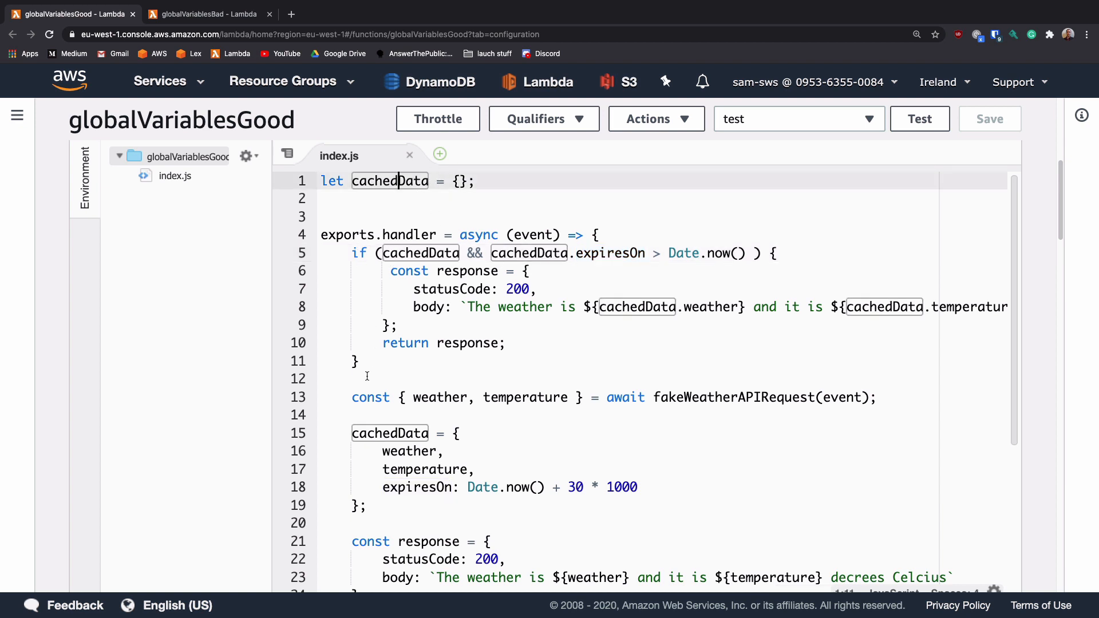
scroll(down, 3)
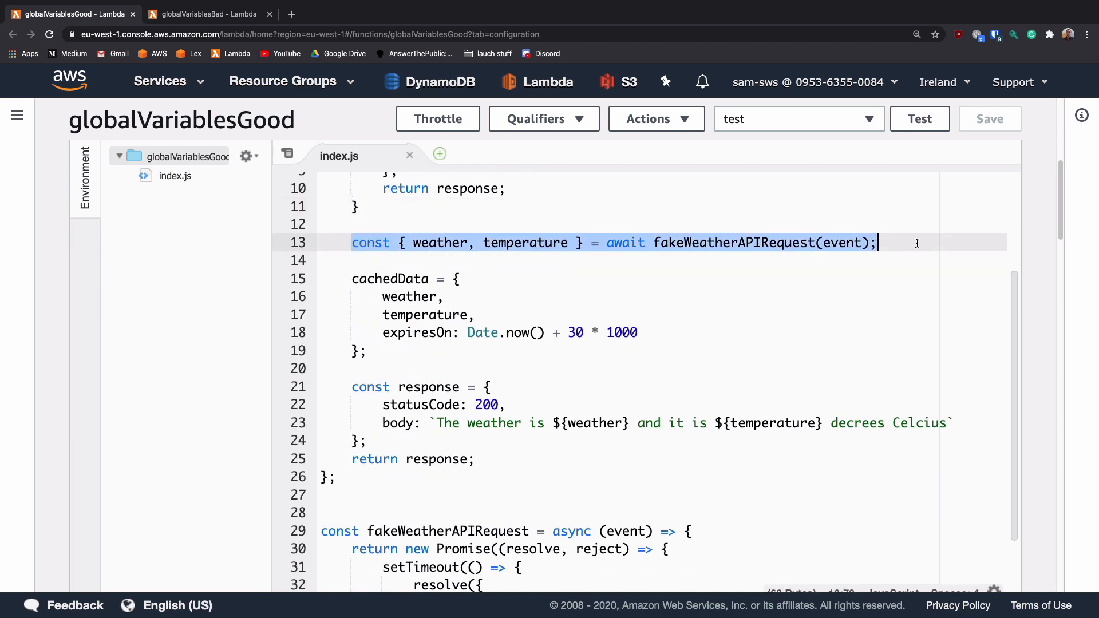
double_click(733, 243)
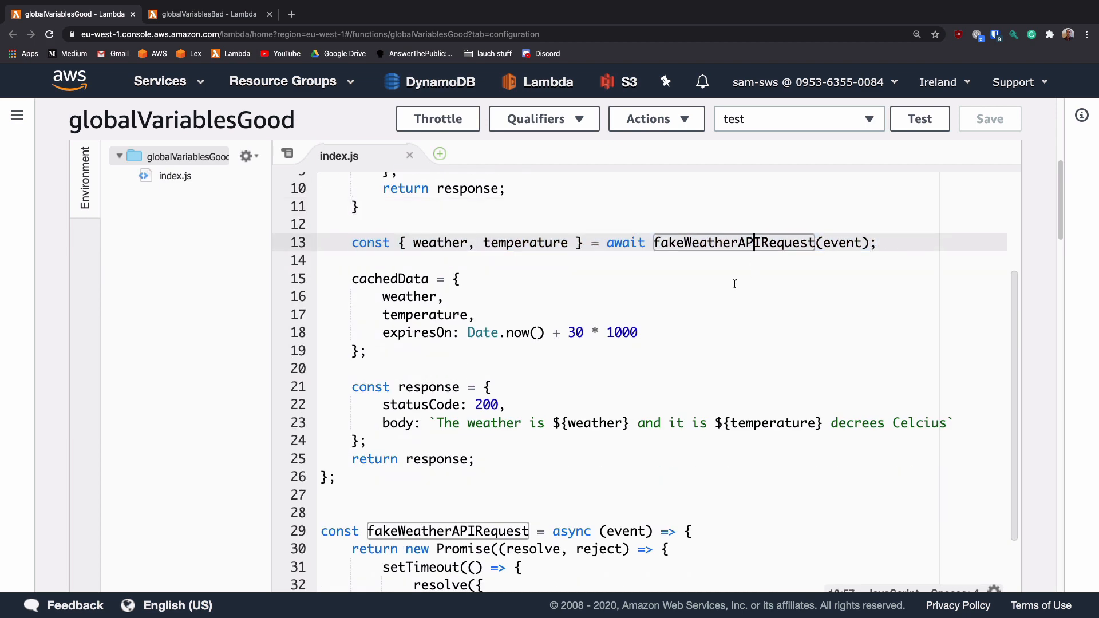
double_click(525, 243)
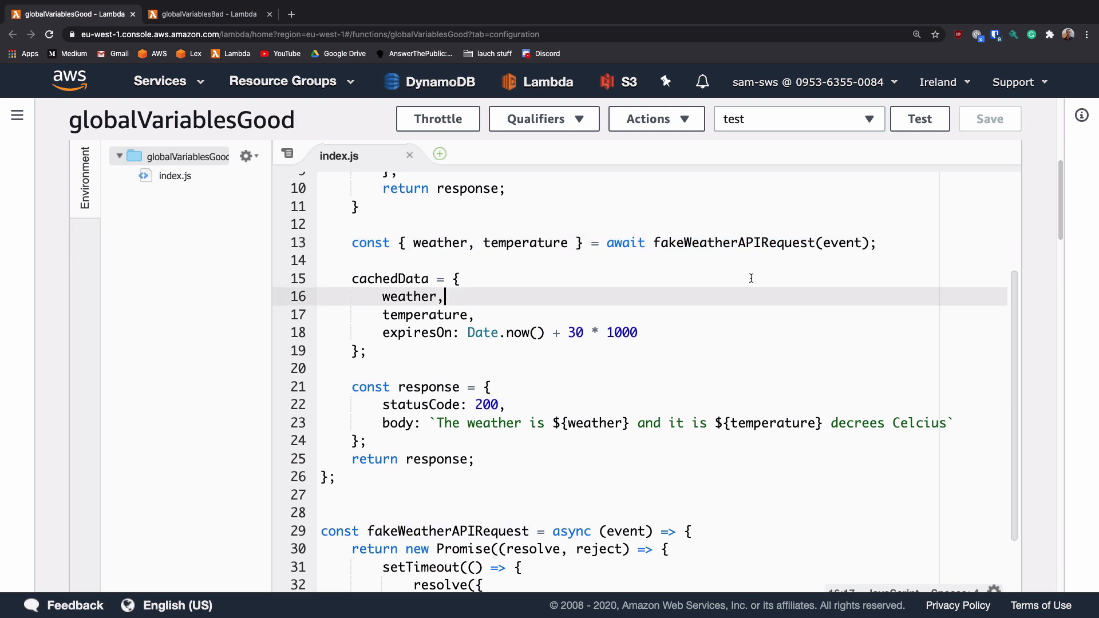
mouse_move(416, 243)
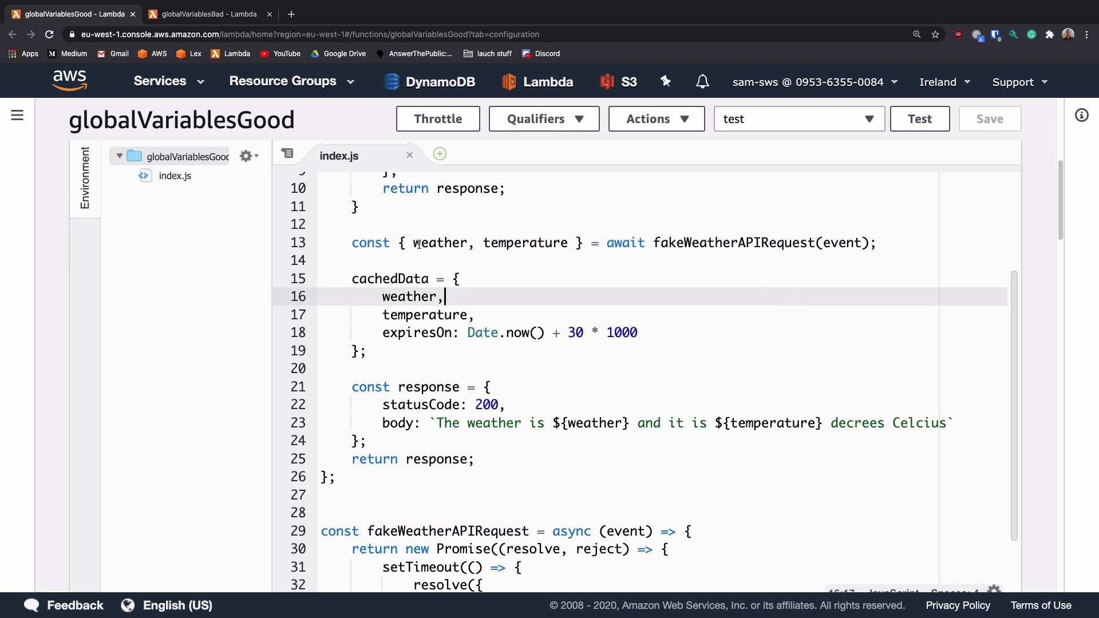
mouse_move(594, 303)
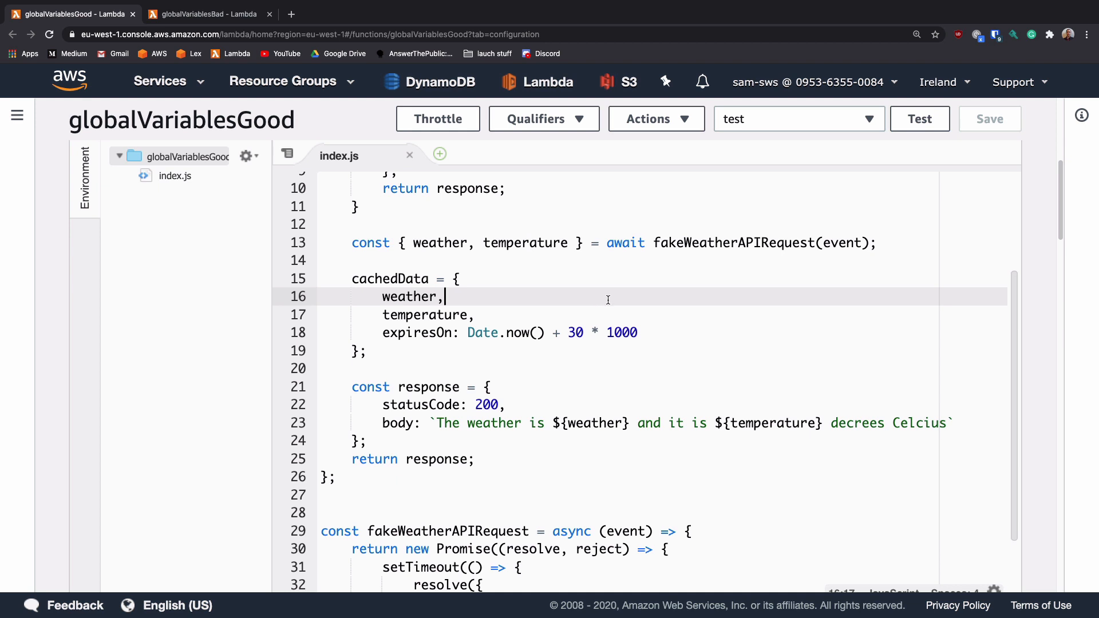
mouse_move(456, 240)
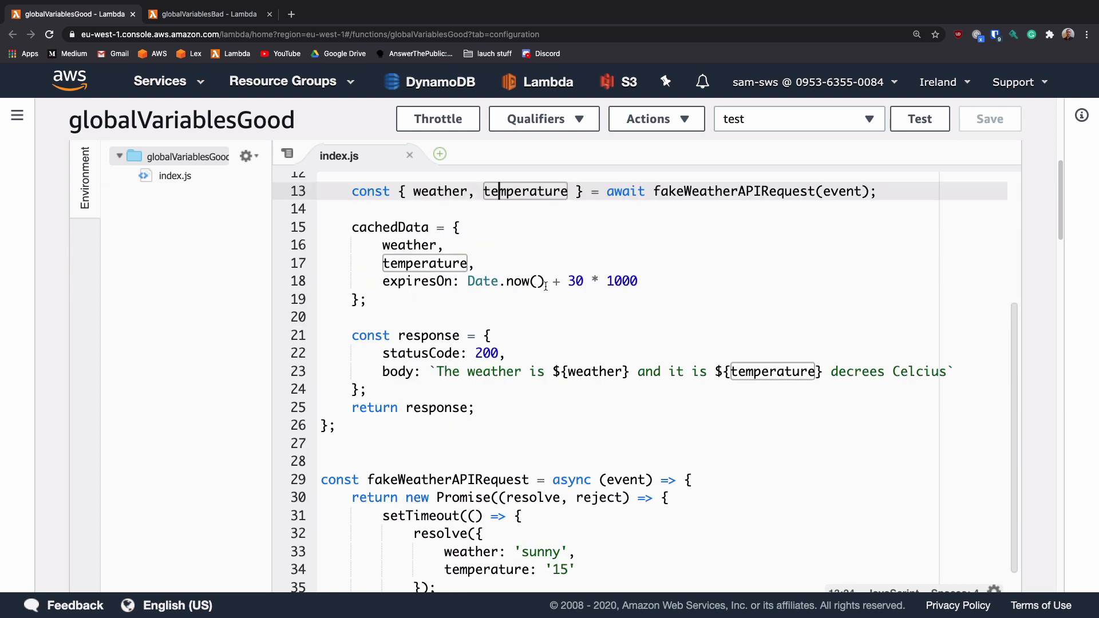
scroll(up, 3)
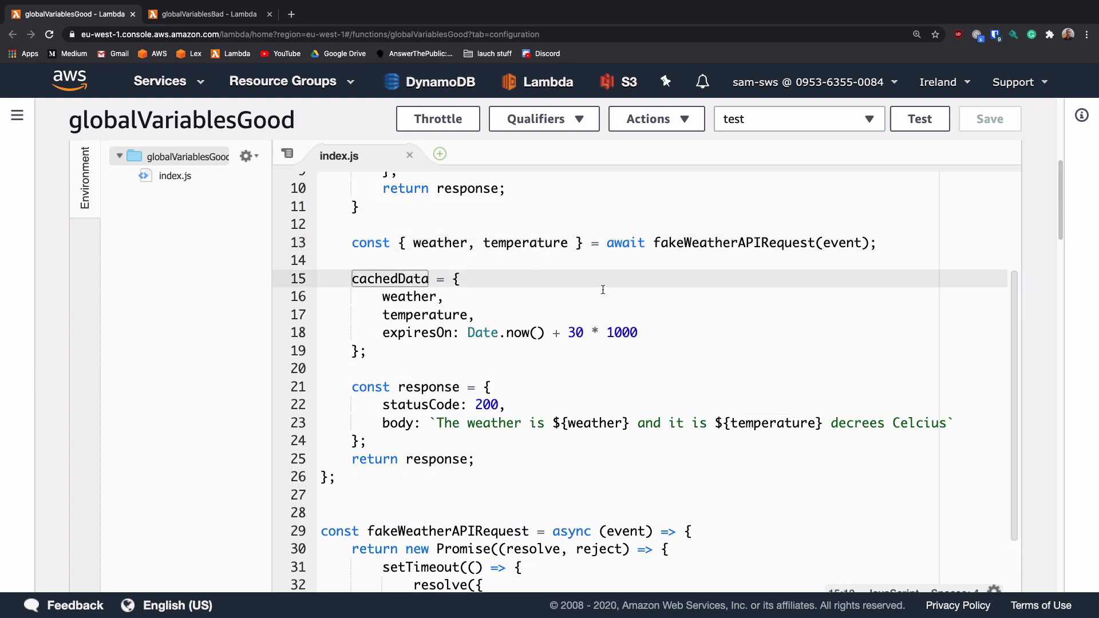
mouse_move(592, 292)
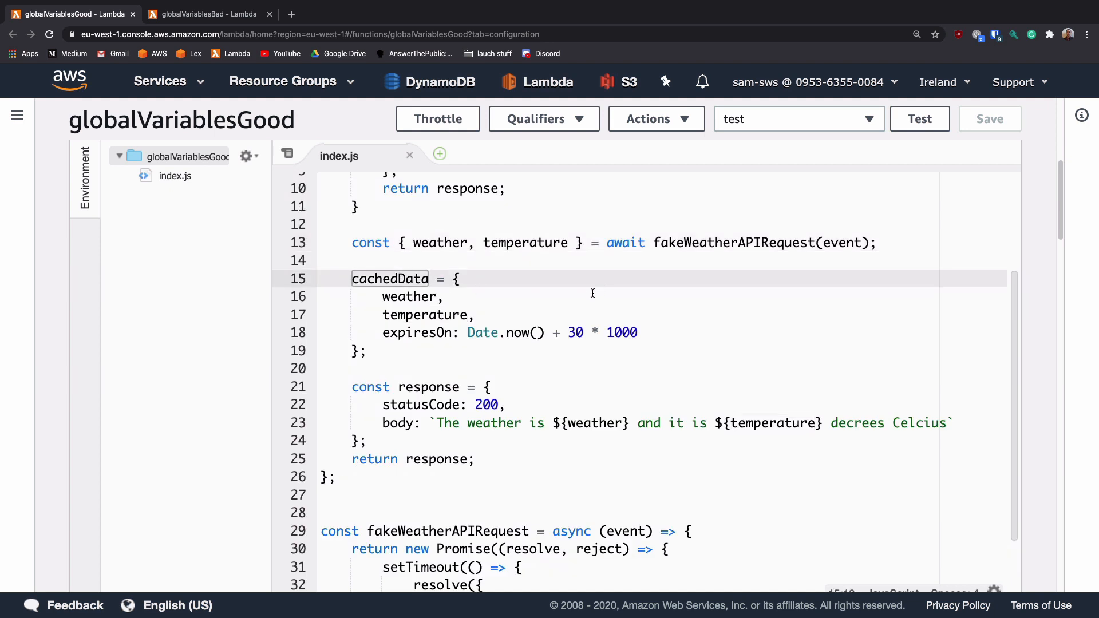
mouse_move(547, 317)
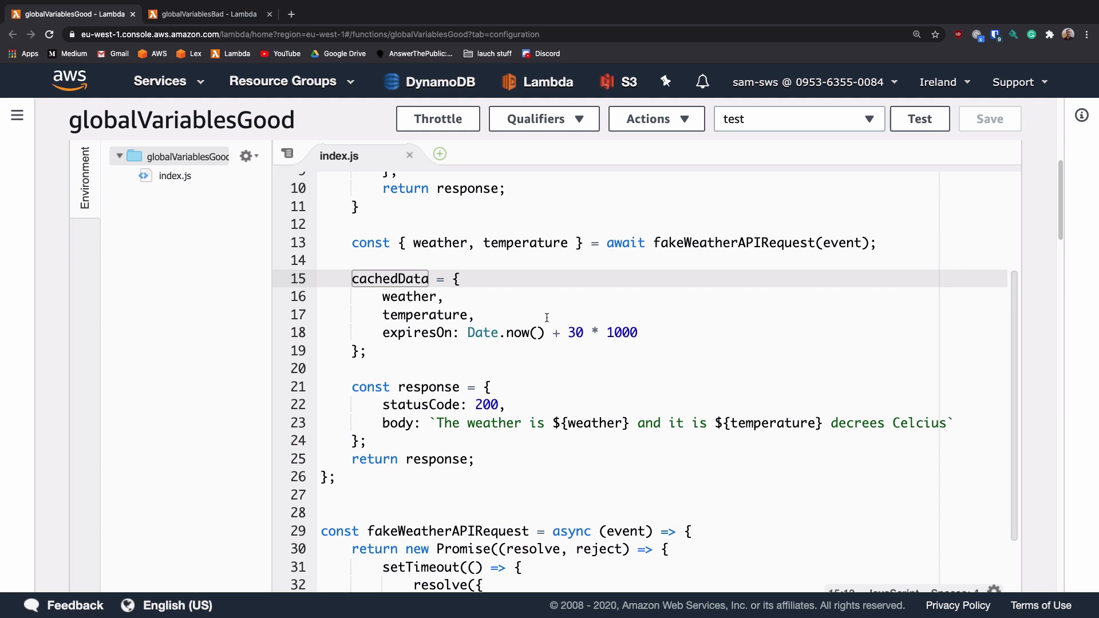
mouse_move(477, 348)
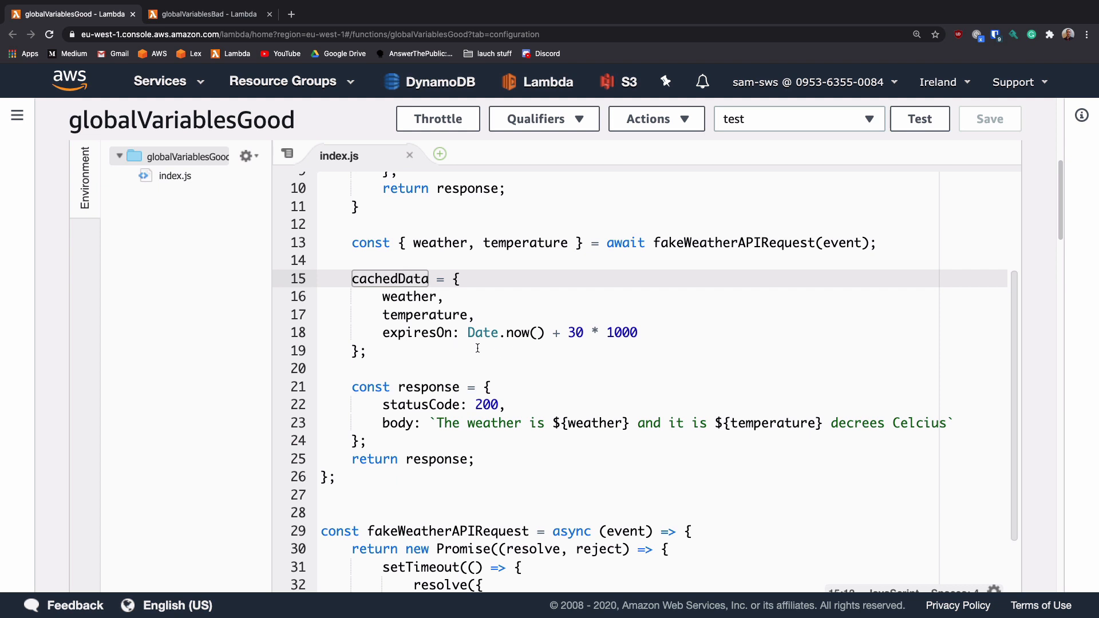
mouse_move(568, 332)
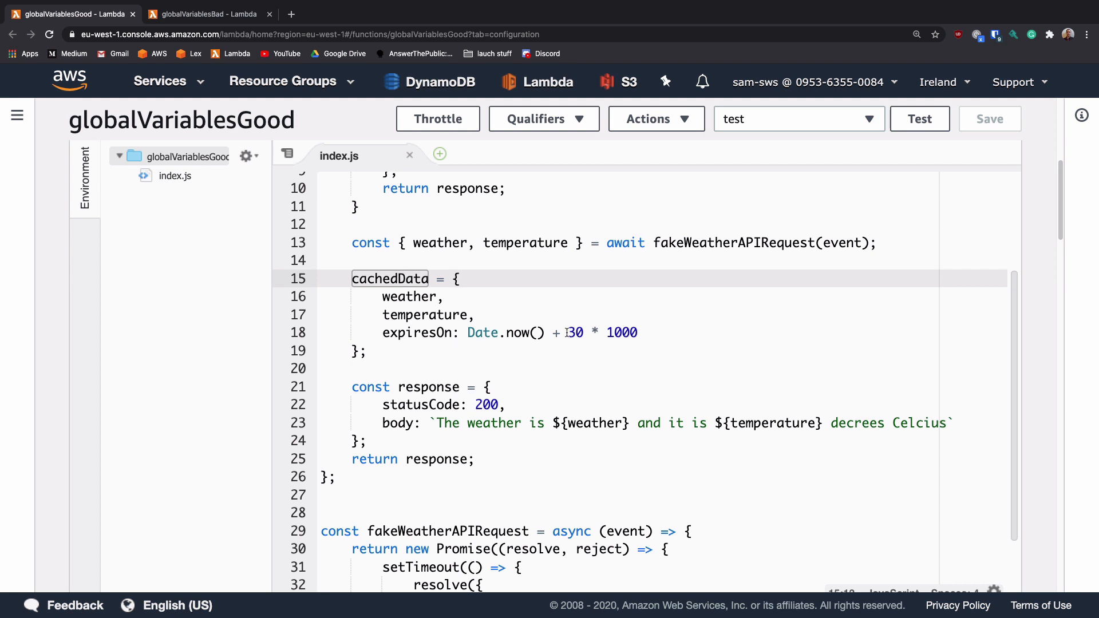
mouse_move(611, 332)
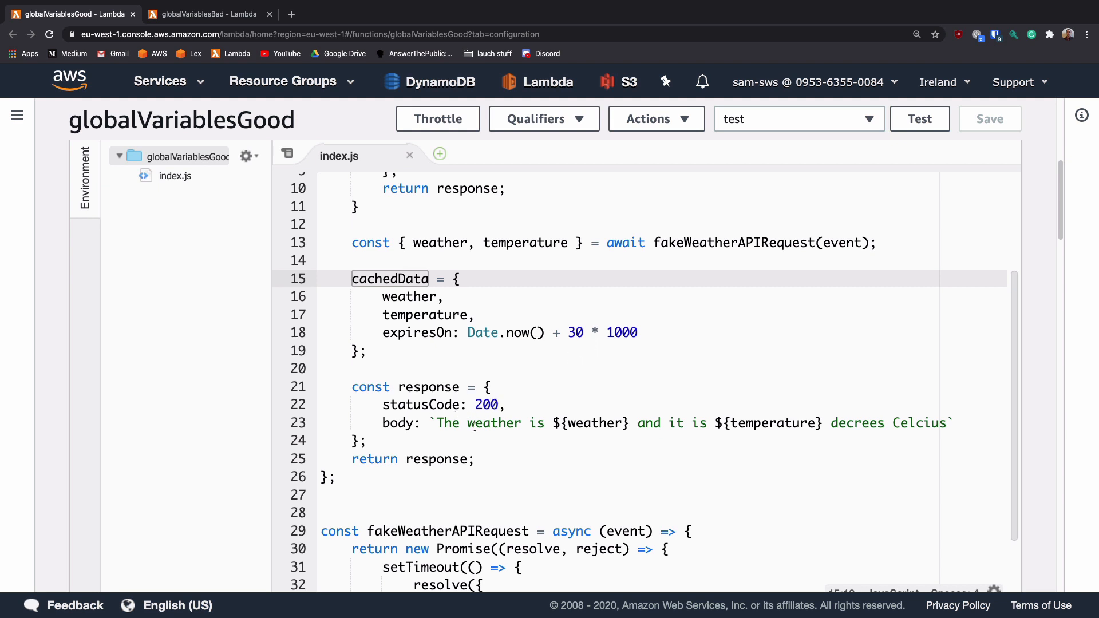
mouse_move(764, 409)
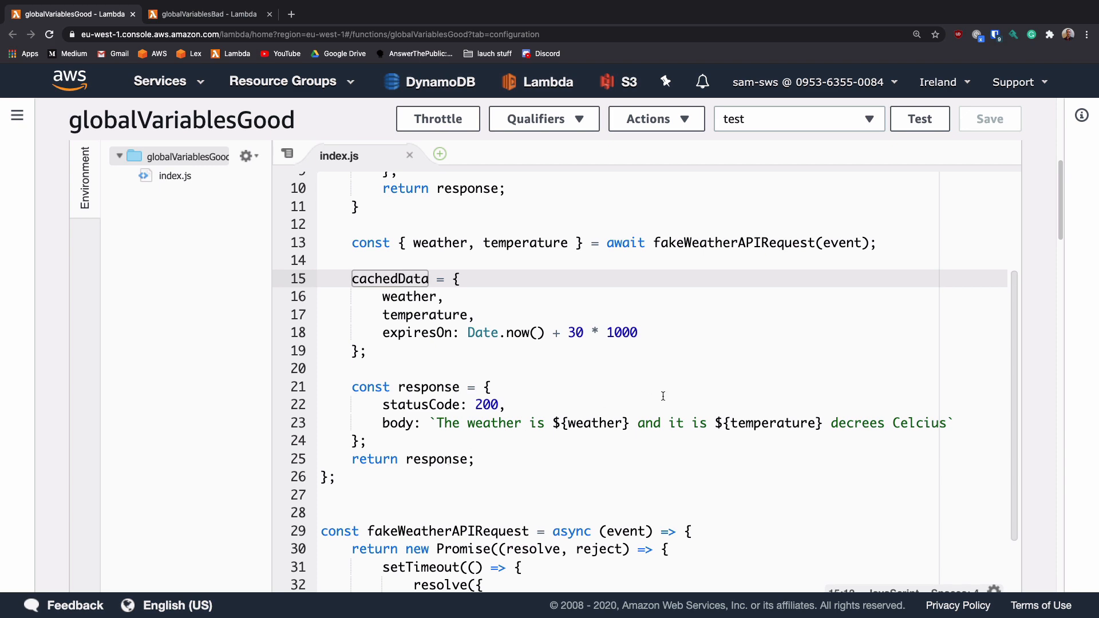
scroll(up, 3)
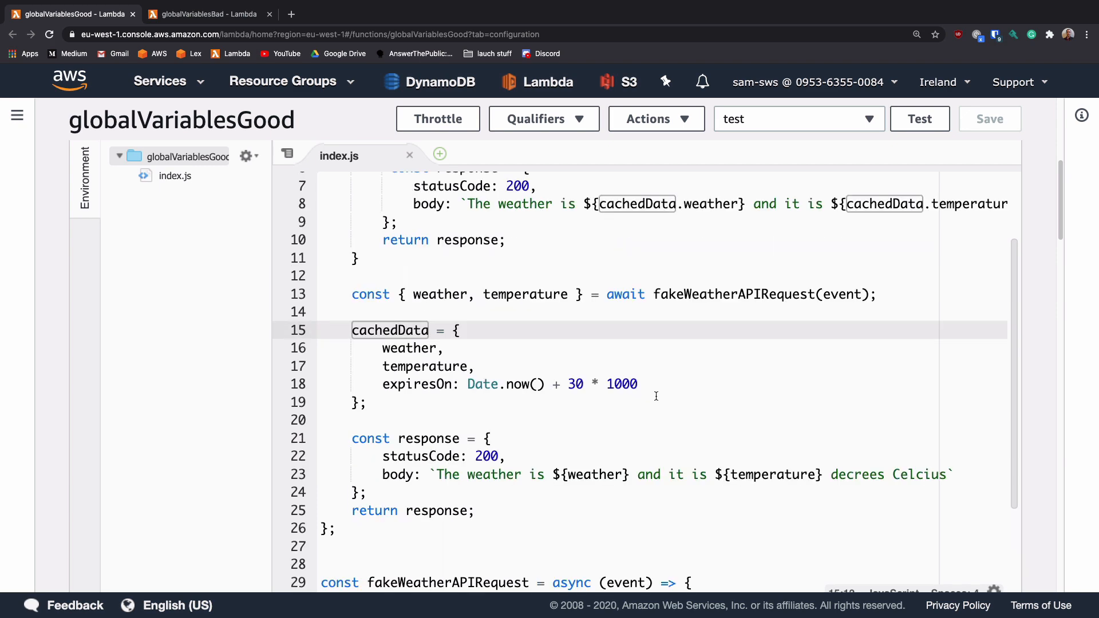
scroll(up, 3)
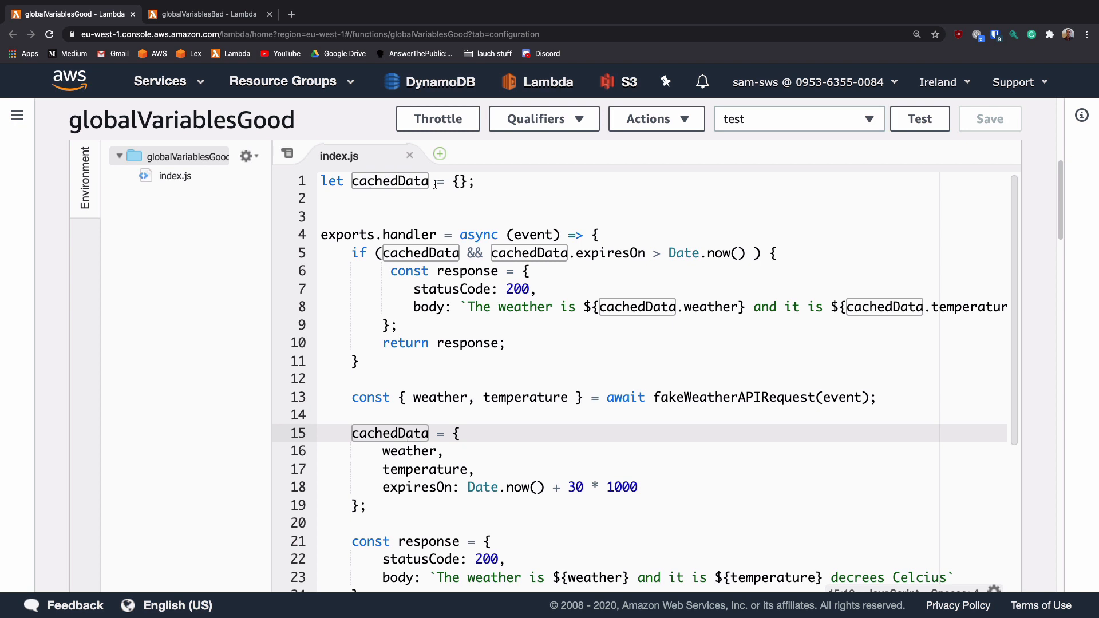
click(426, 235)
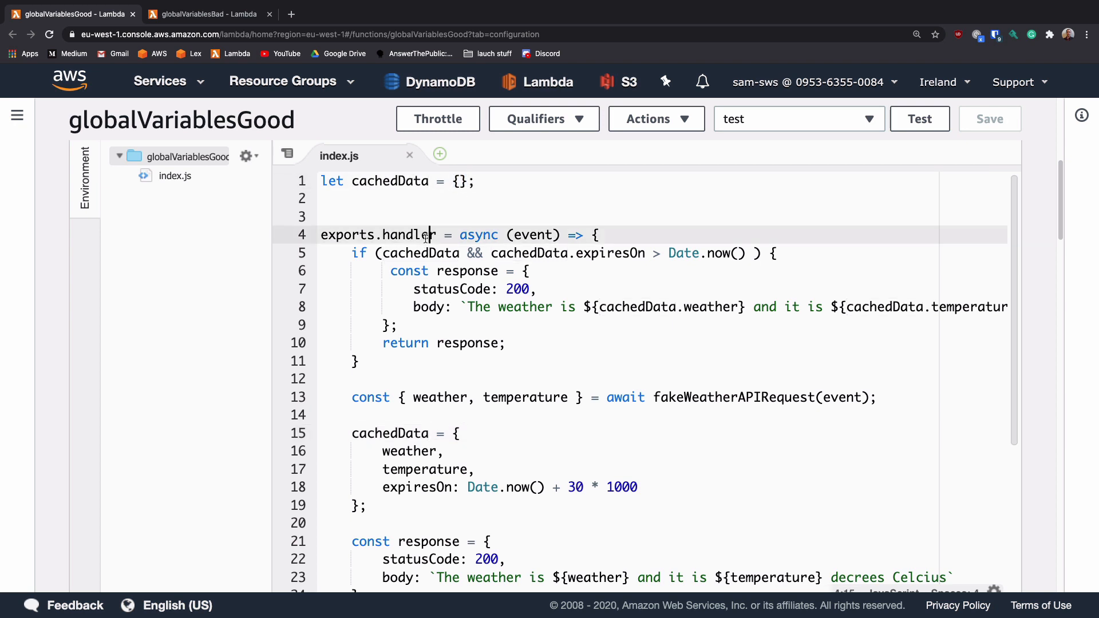
mouse_move(542, 344)
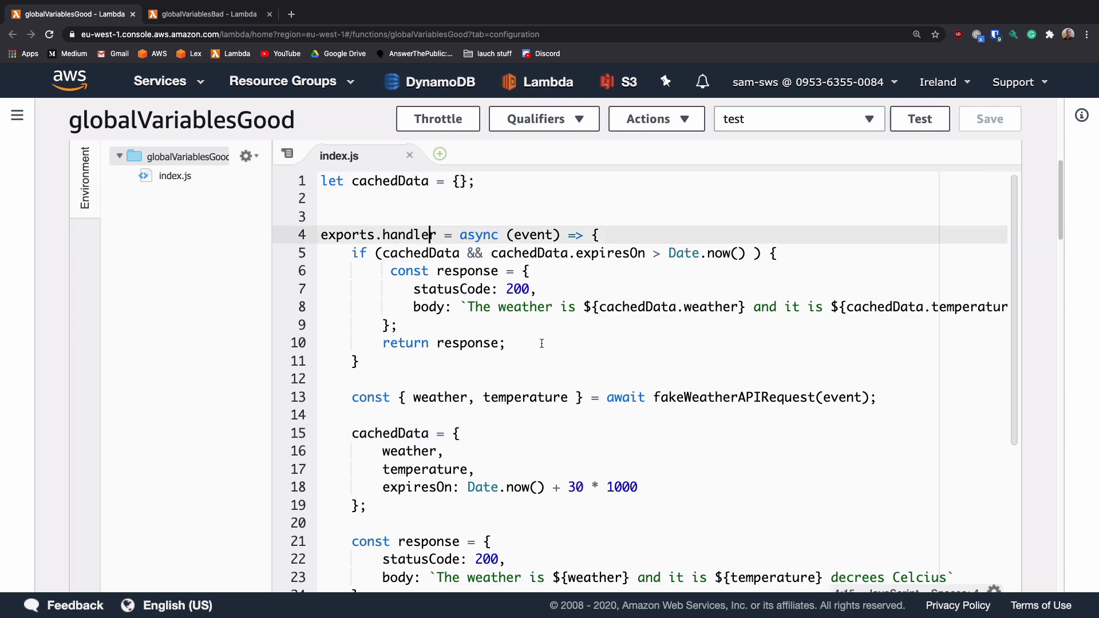
mouse_move(501, 355)
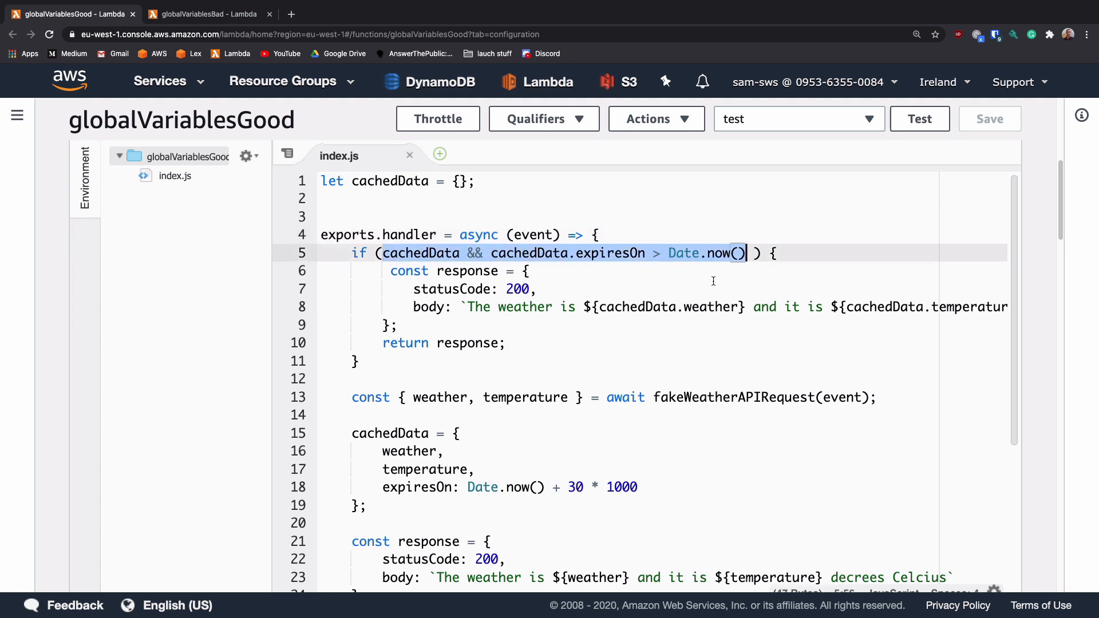
mouse_move(684, 280)
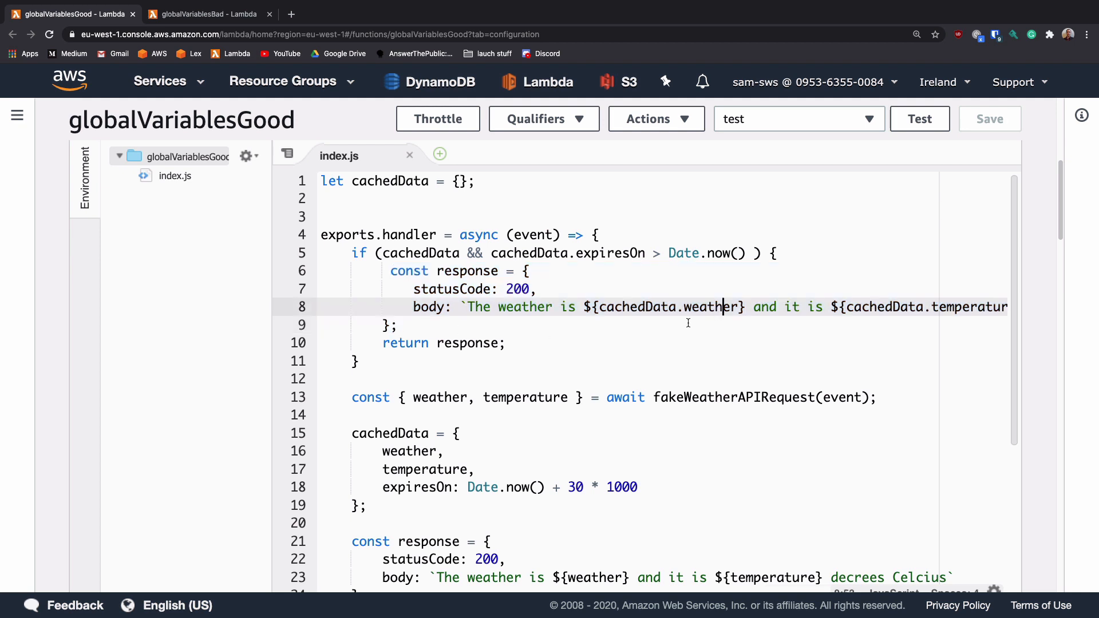
mouse_move(520, 351)
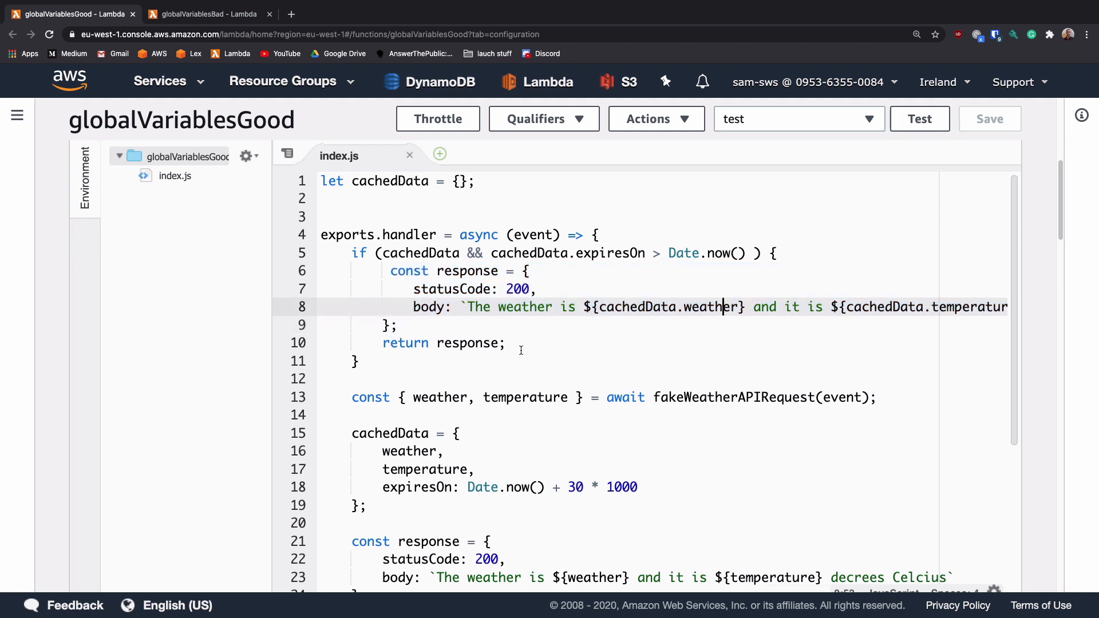
mouse_move(507, 418)
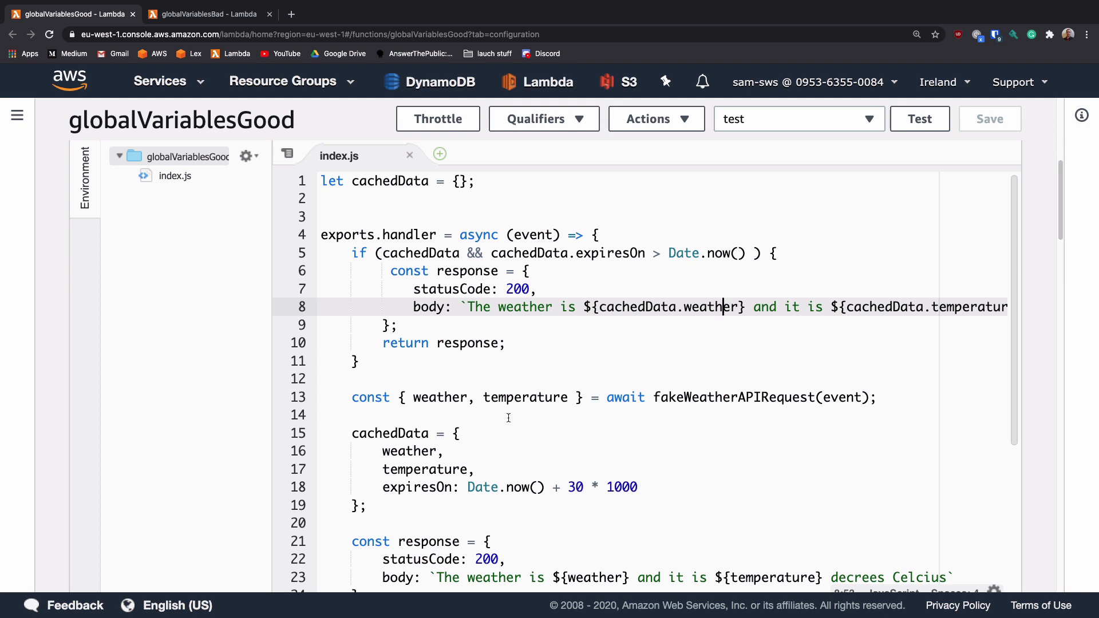
mouse_move(660, 366)
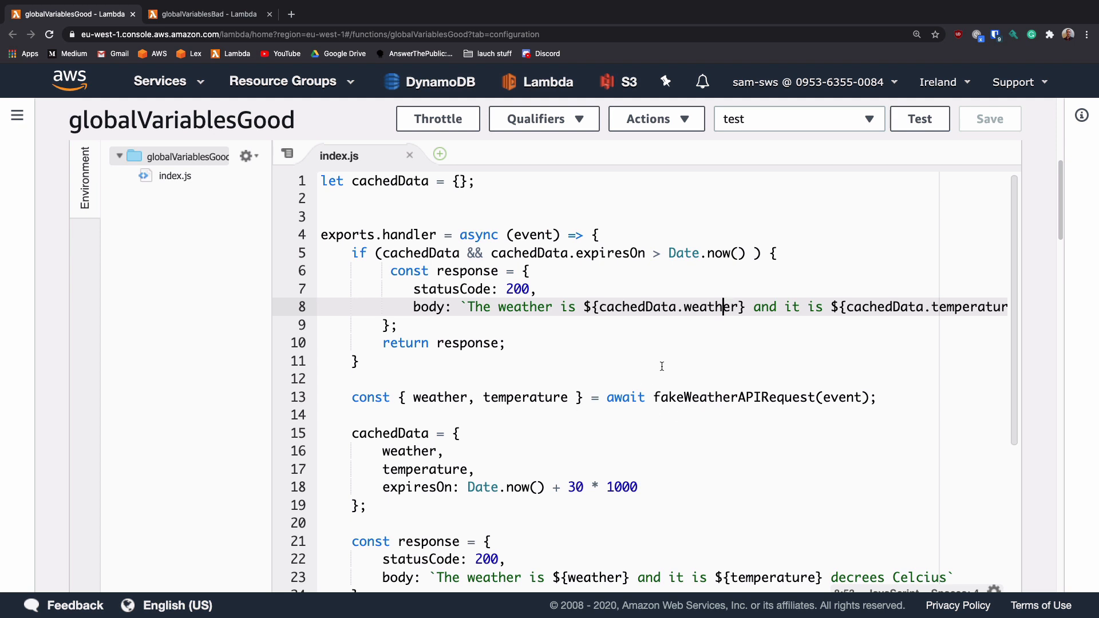
mouse_move(807, 128)
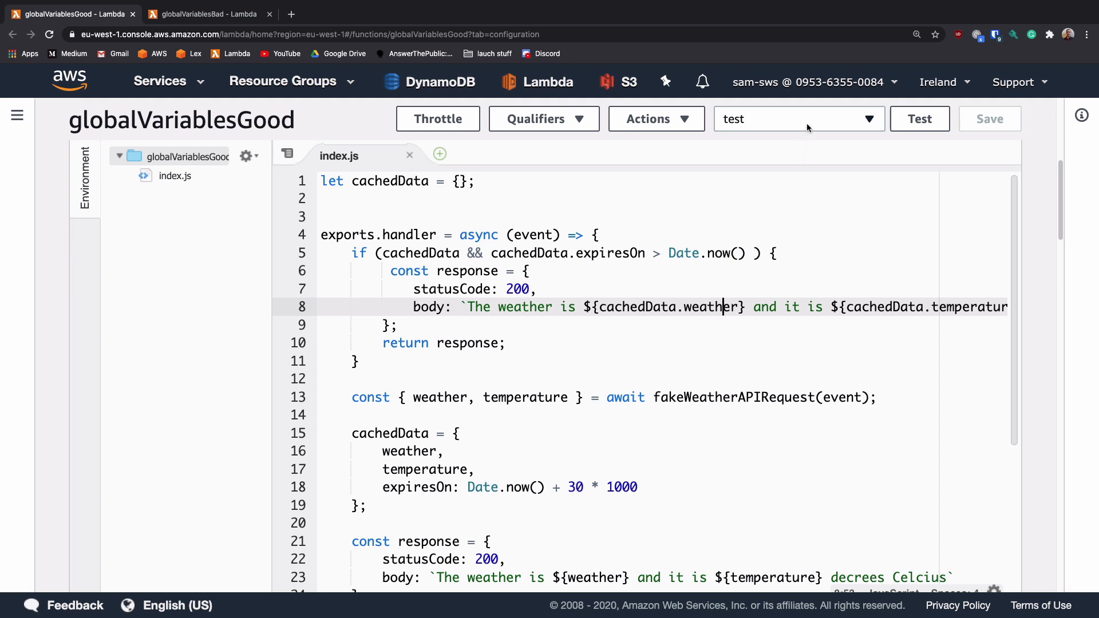
mouse_move(760, 124)
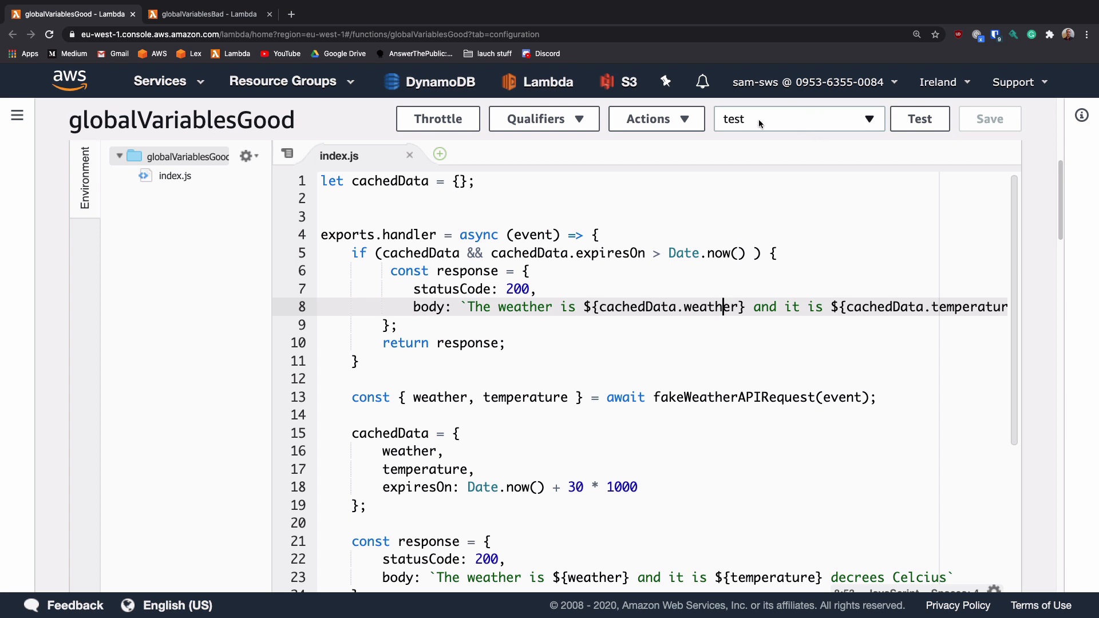
mouse_move(919, 118)
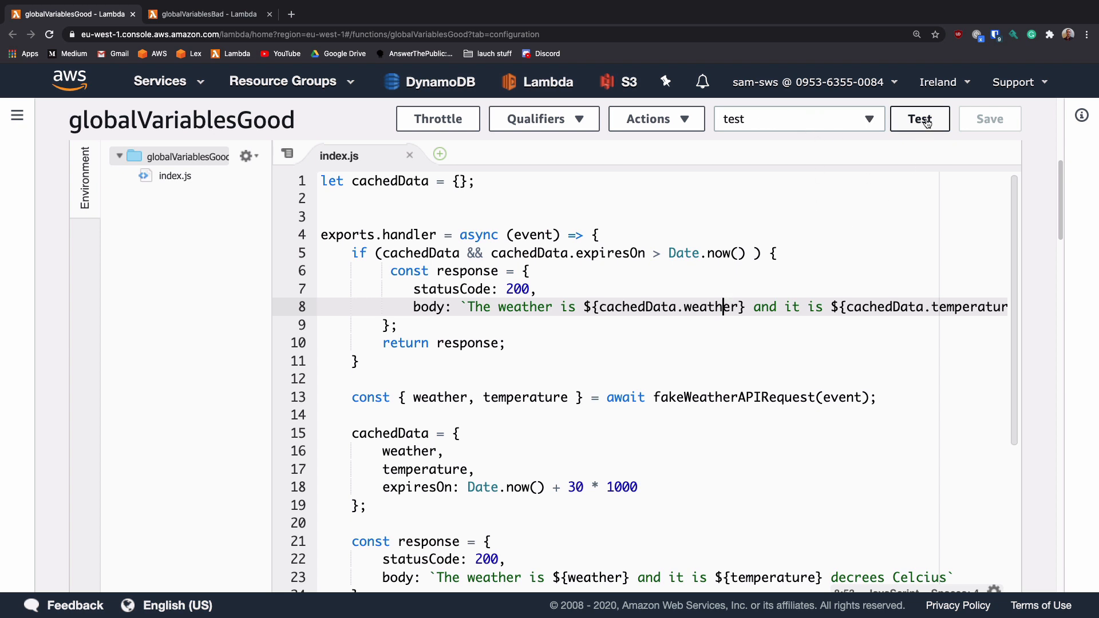
Step: Run the test event and read the 200 'sunny and 15 degrees' response after about 3 seconds
click(919, 118)
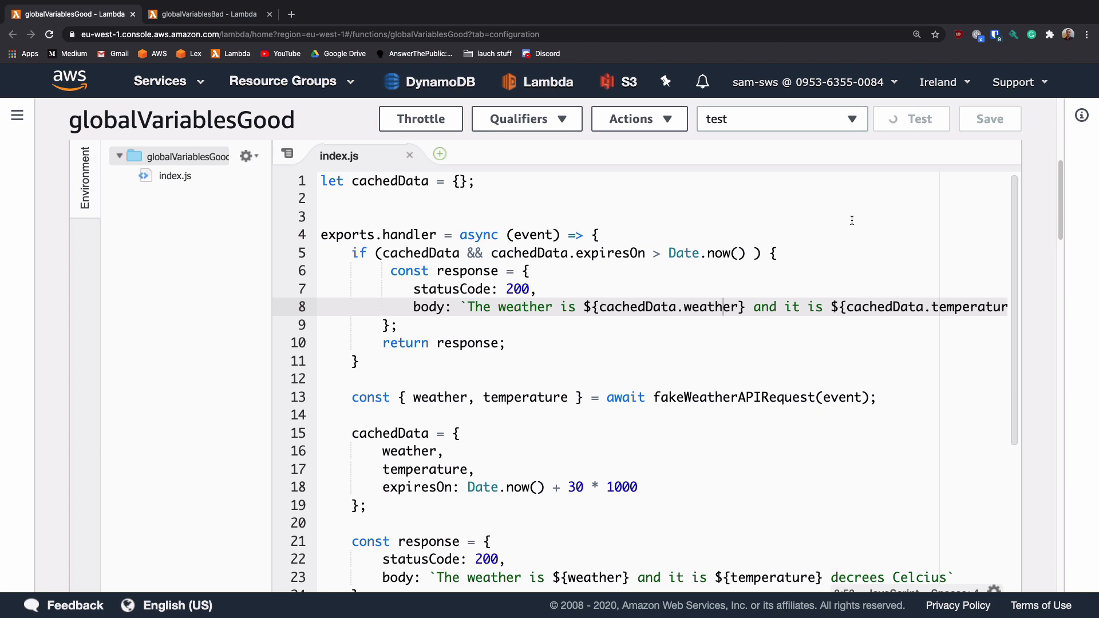
click(910, 118)
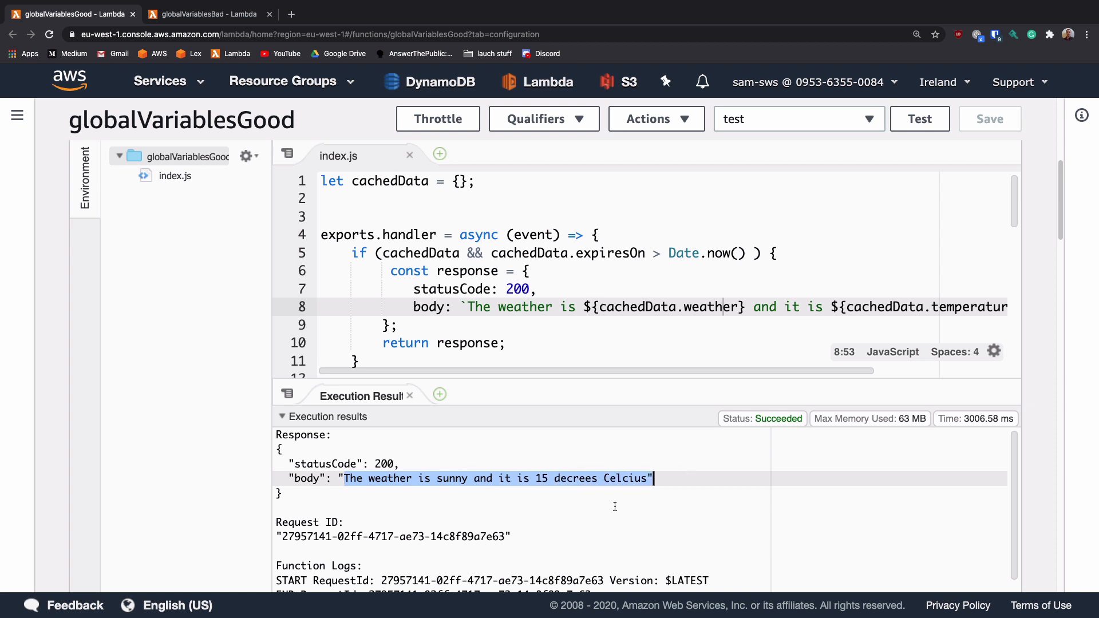
scroll(down, 3)
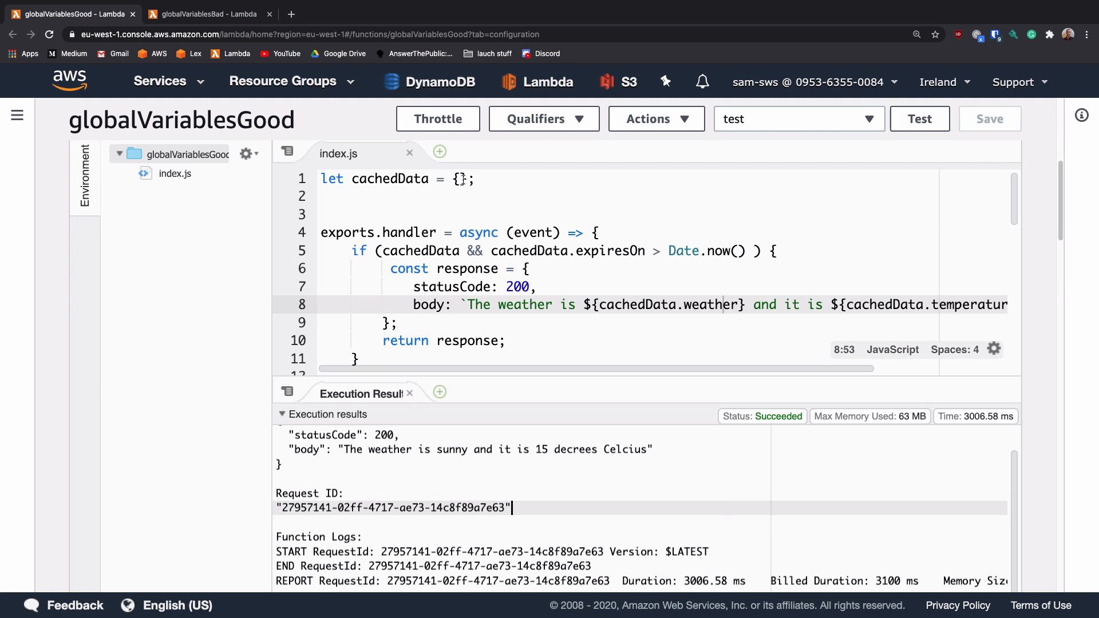
mouse_move(919, 118)
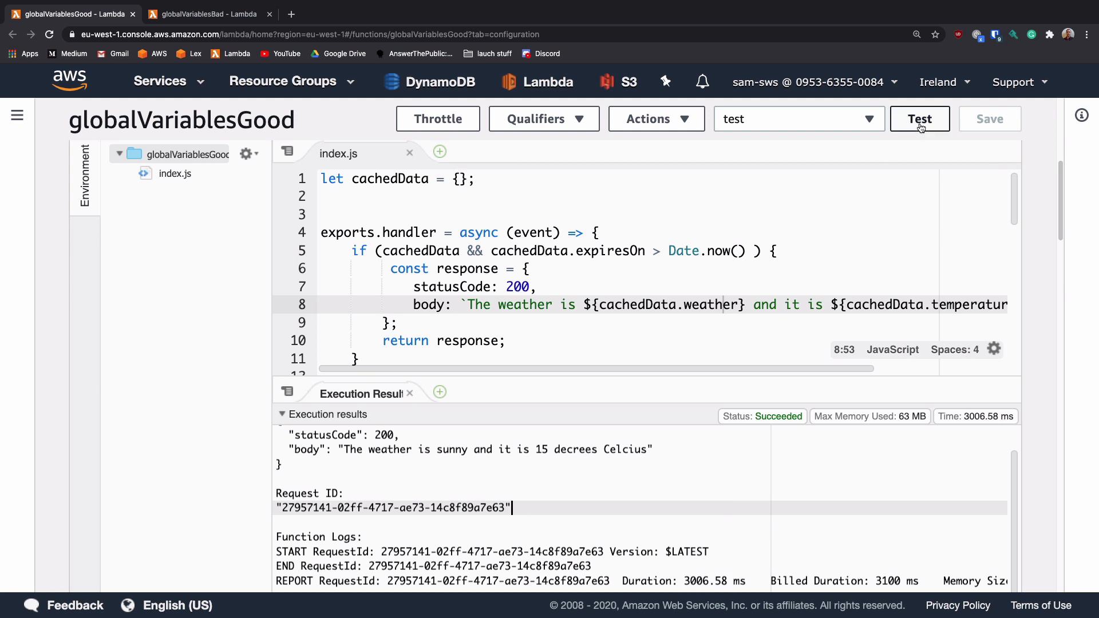
Step: Rerun the test for a ~24 ms cached response, then switch to the globalVariablesBad function
click(919, 118)
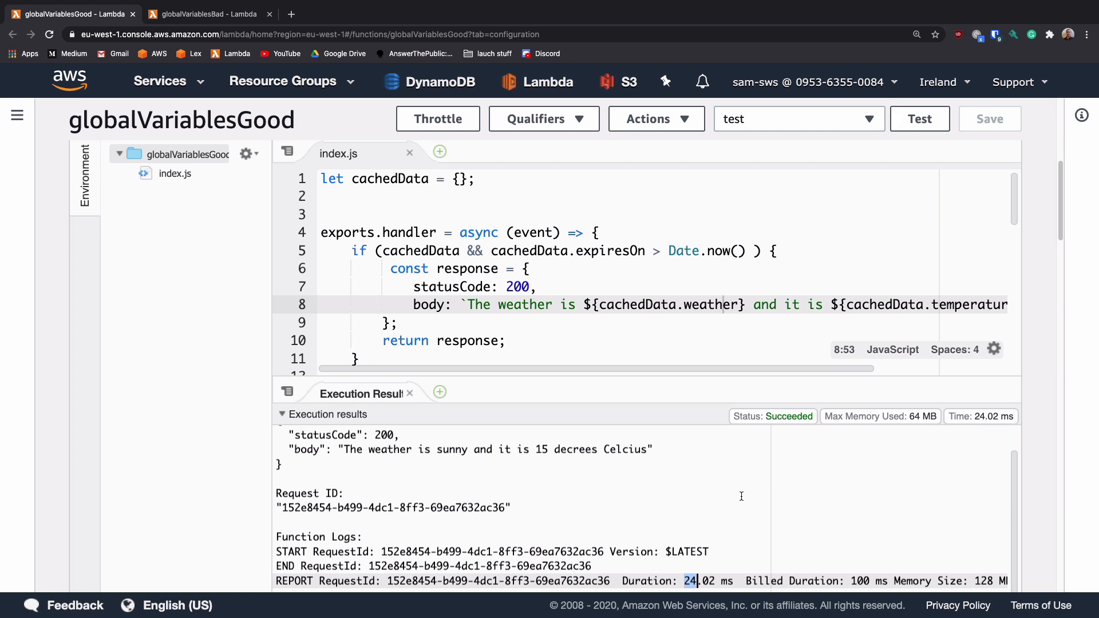
mouse_move(579, 342)
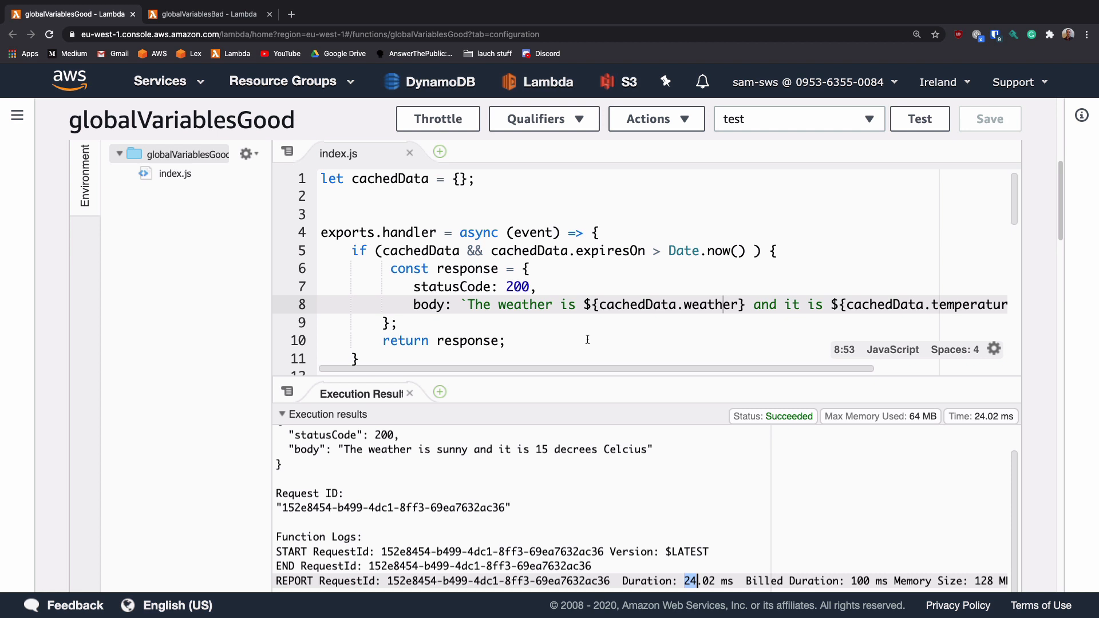
mouse_move(579, 341)
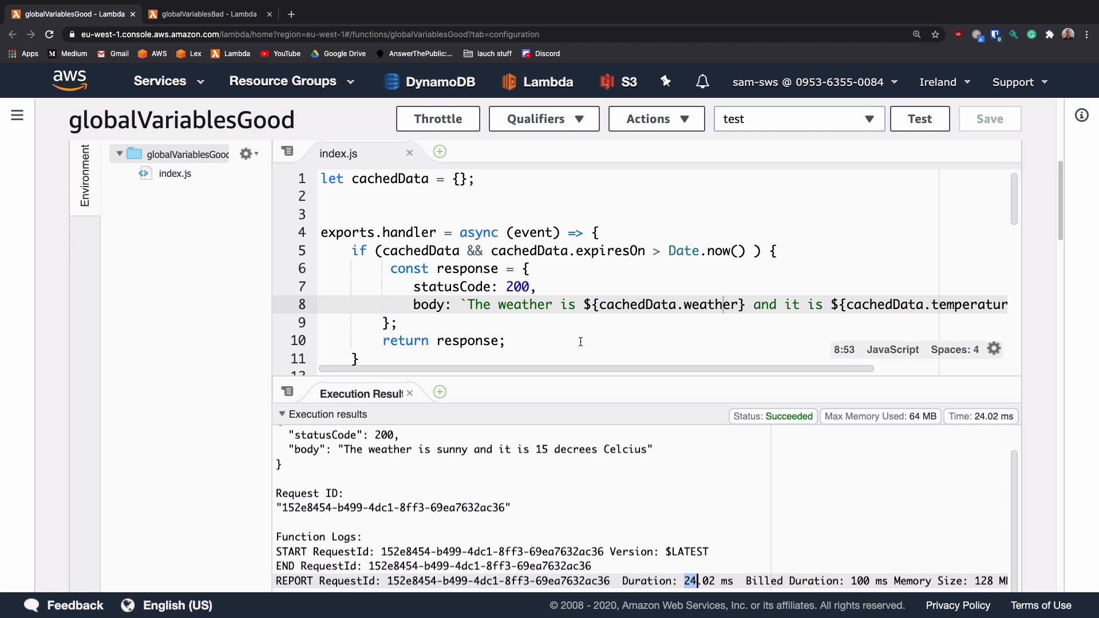
mouse_move(601, 331)
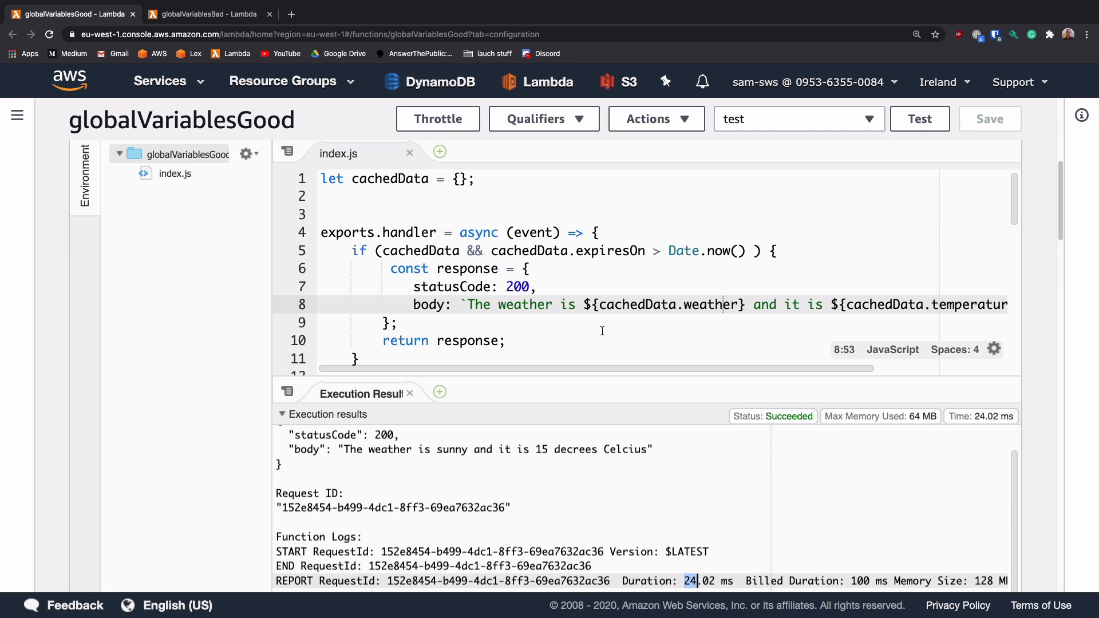
mouse_move(570, 339)
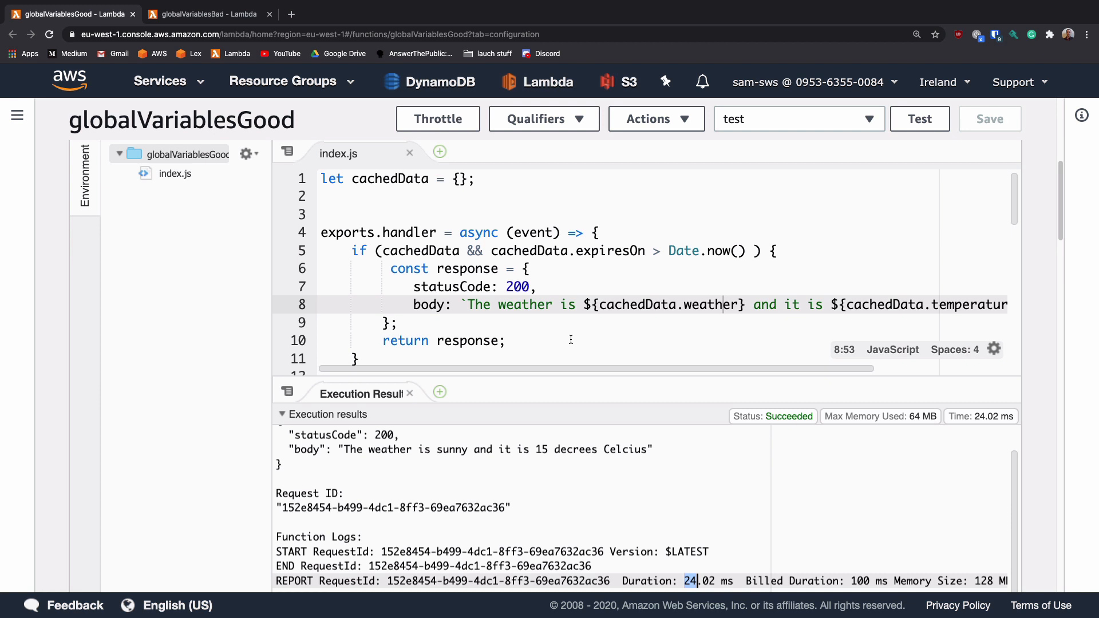
click(508, 341)
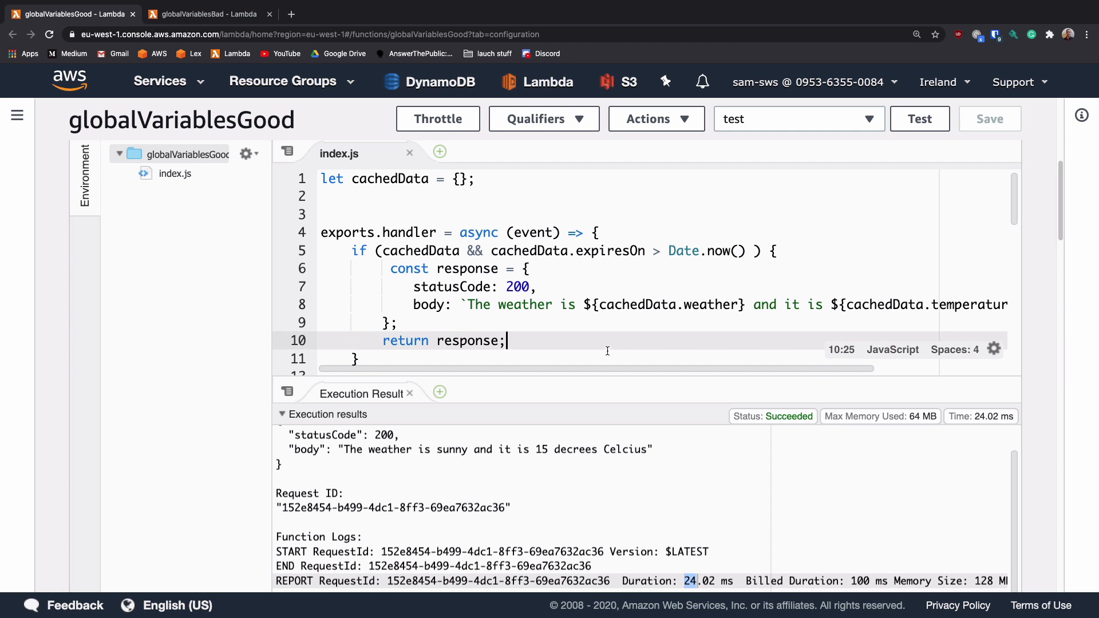
mouse_move(603, 319)
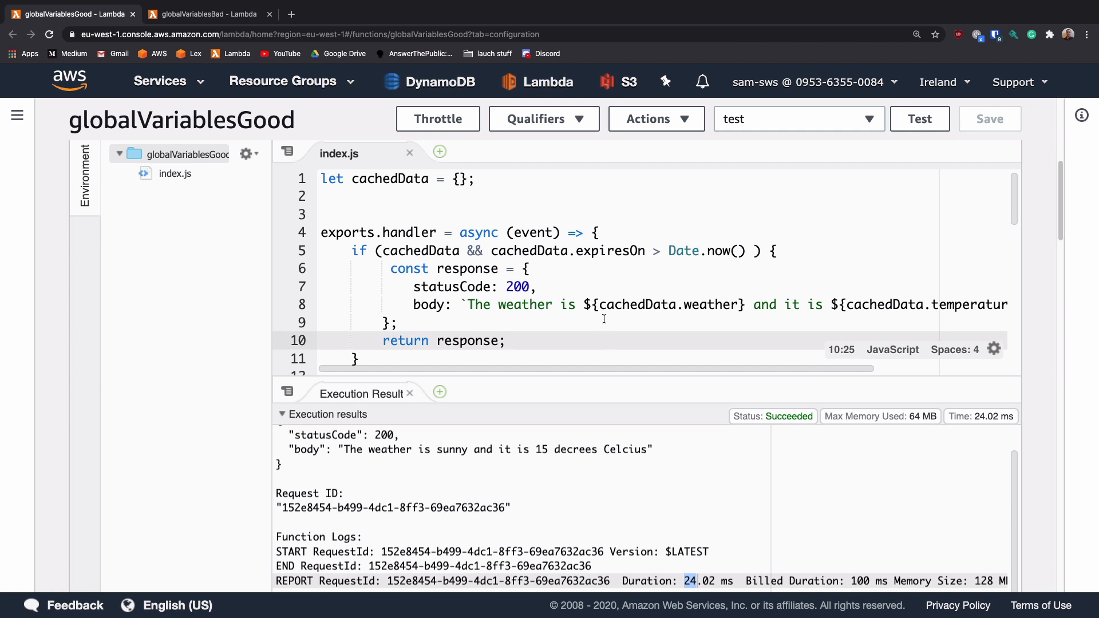
mouse_move(572, 331)
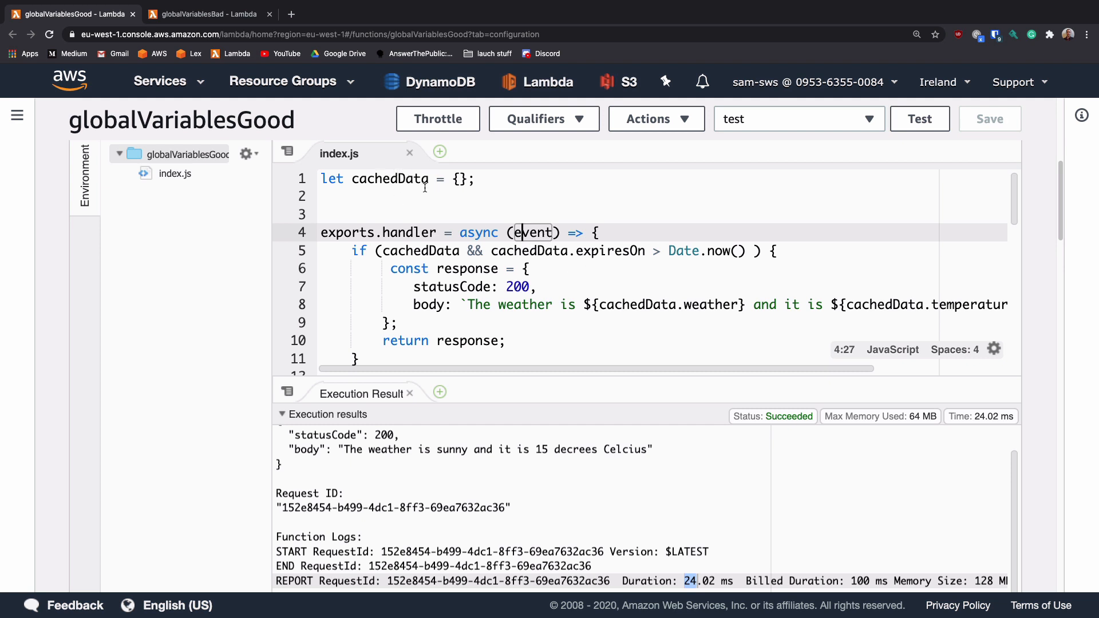
mouse_move(465, 204)
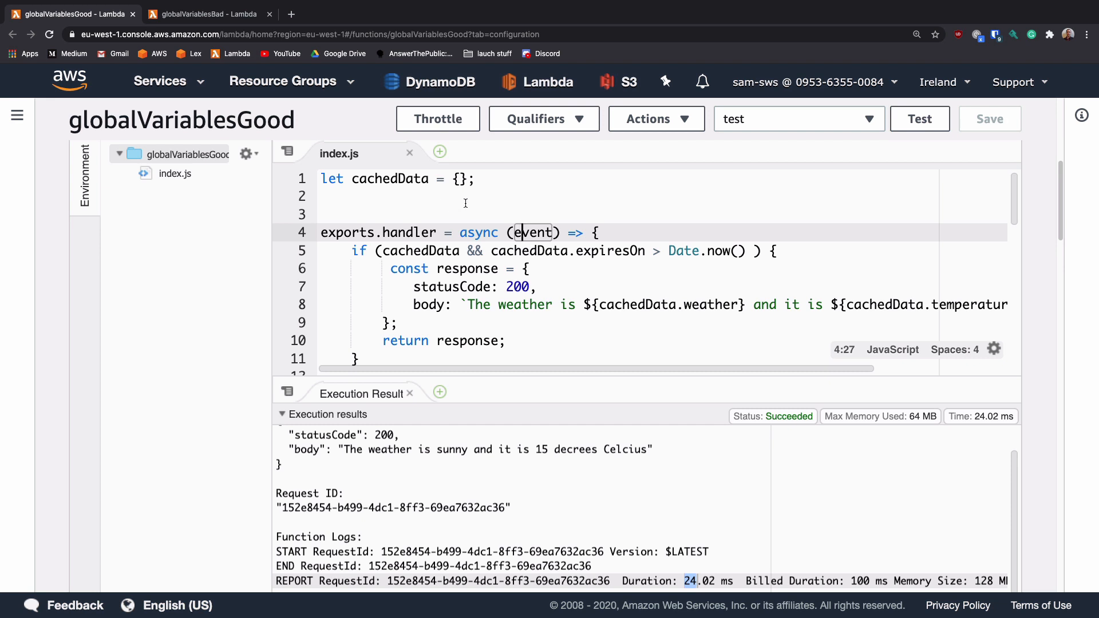
mouse_move(524, 261)
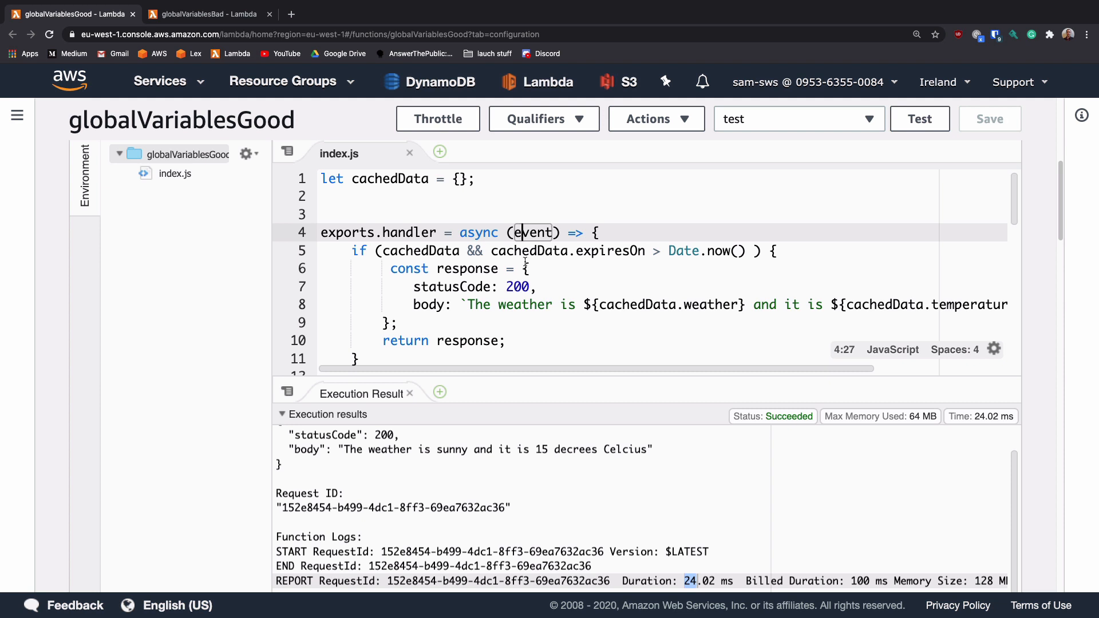
mouse_move(538, 305)
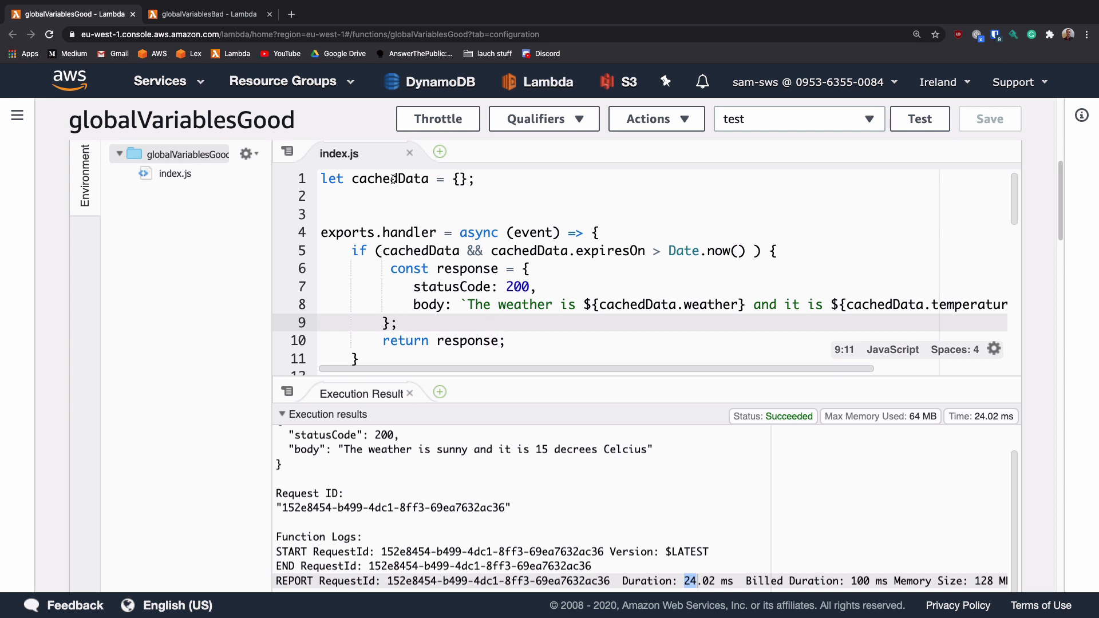
click(207, 14)
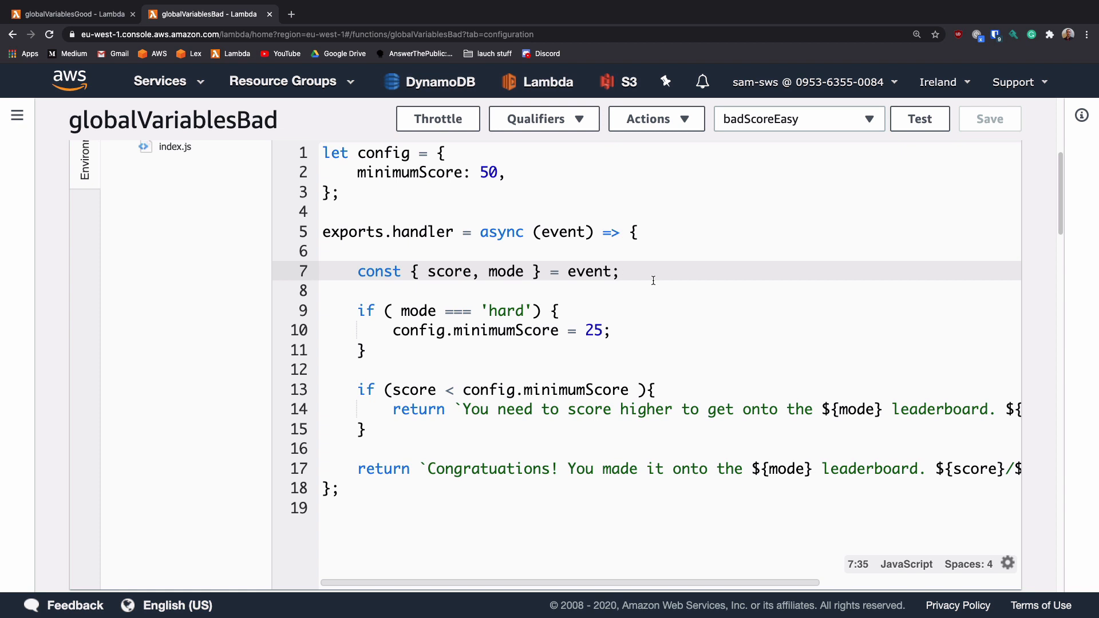
scroll(up, 3)
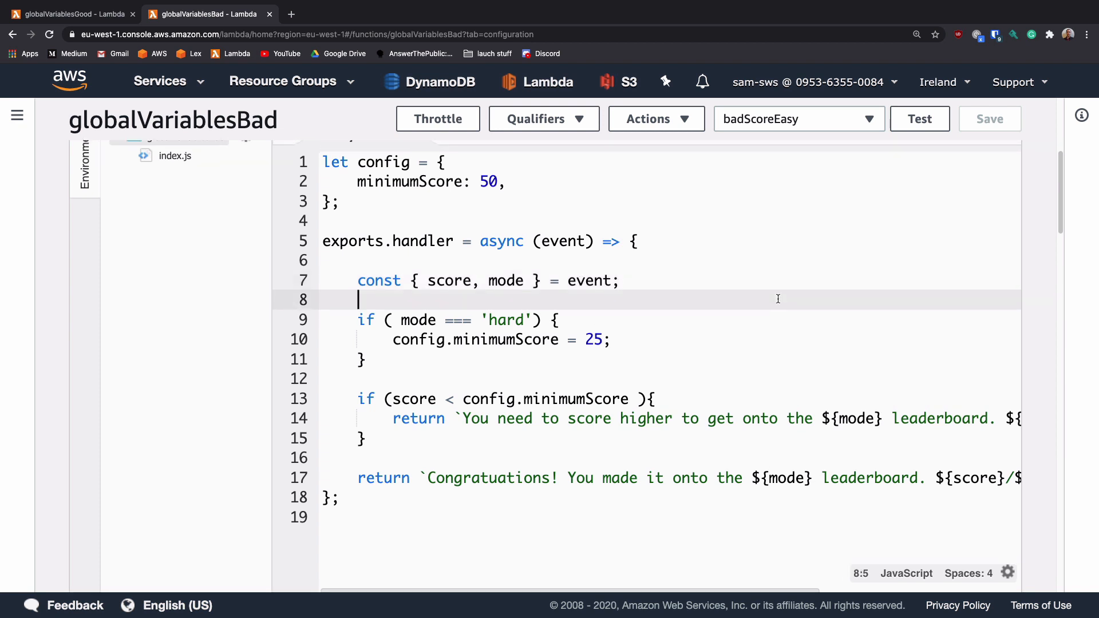
mouse_move(446, 281)
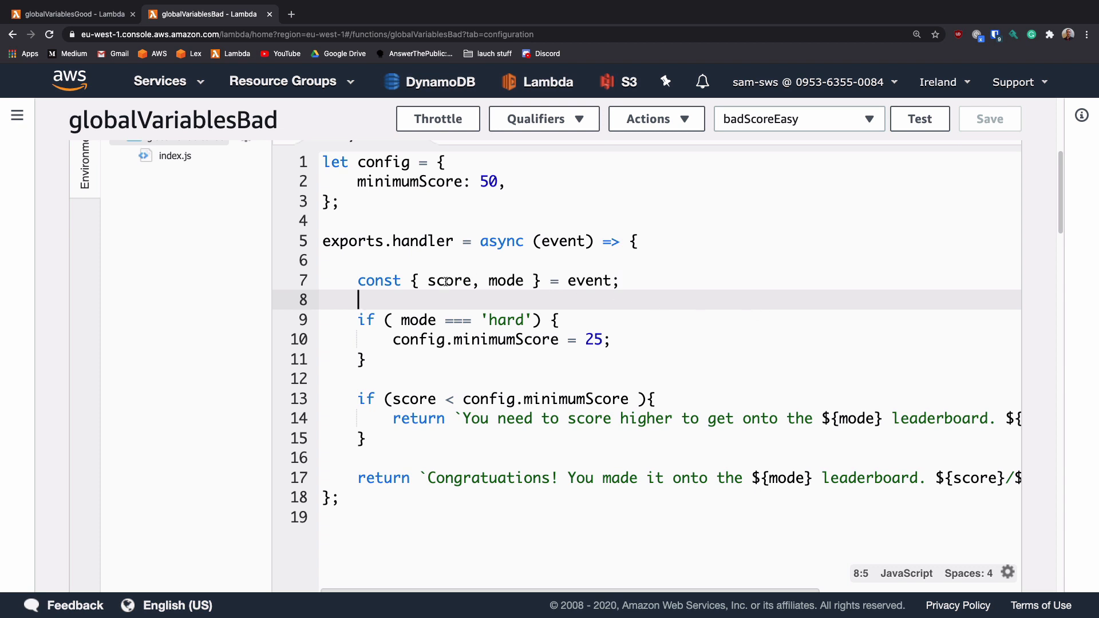
double_click(505, 280)
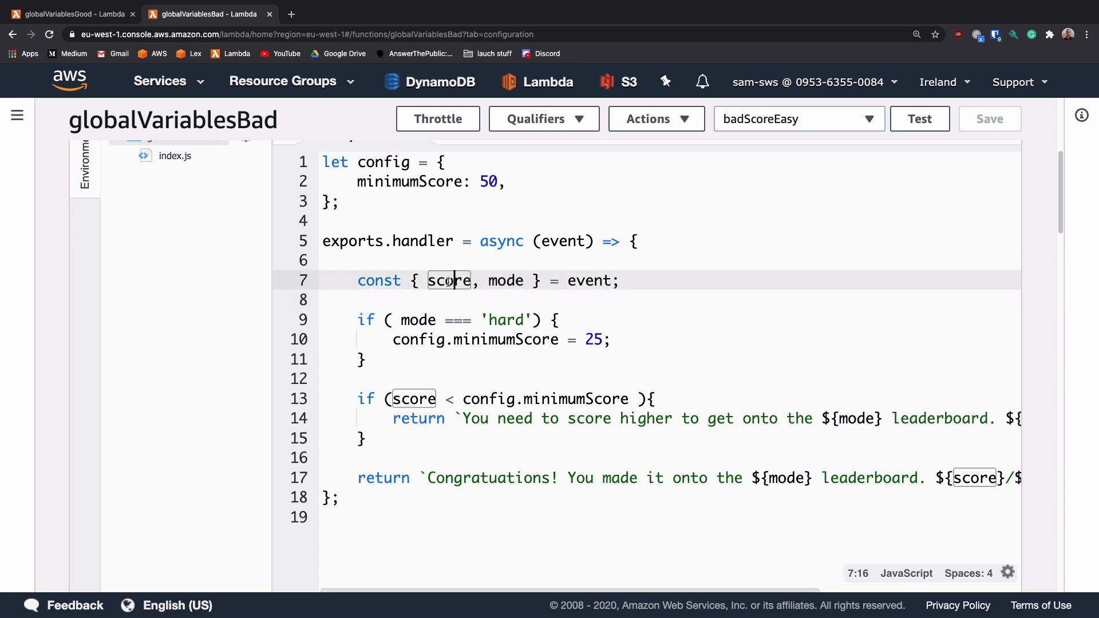
double_click(506, 281)
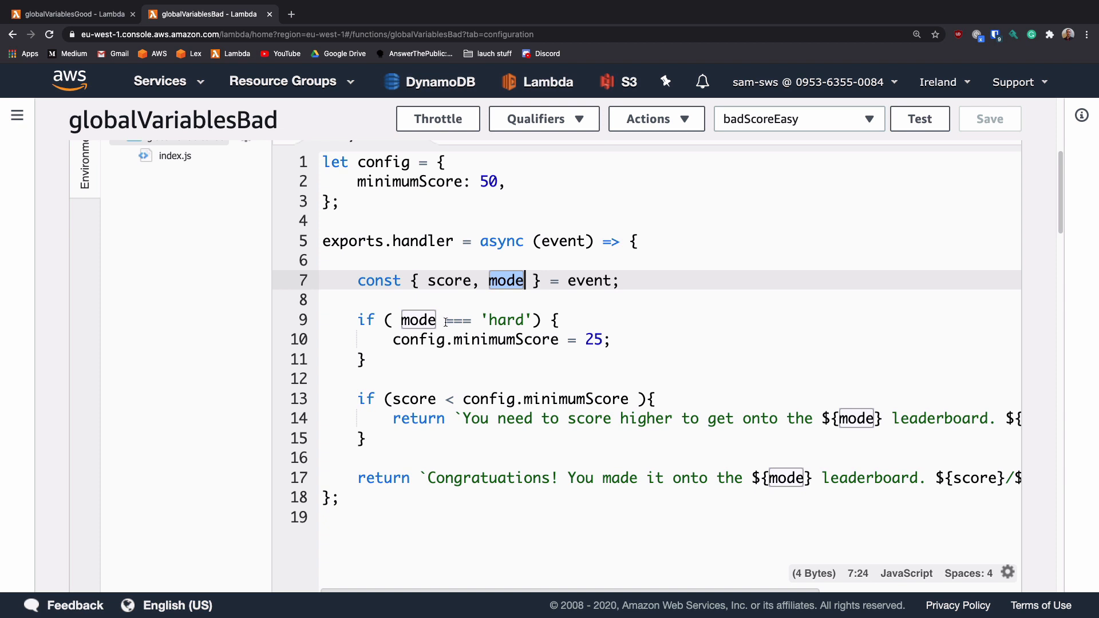
click(395, 339)
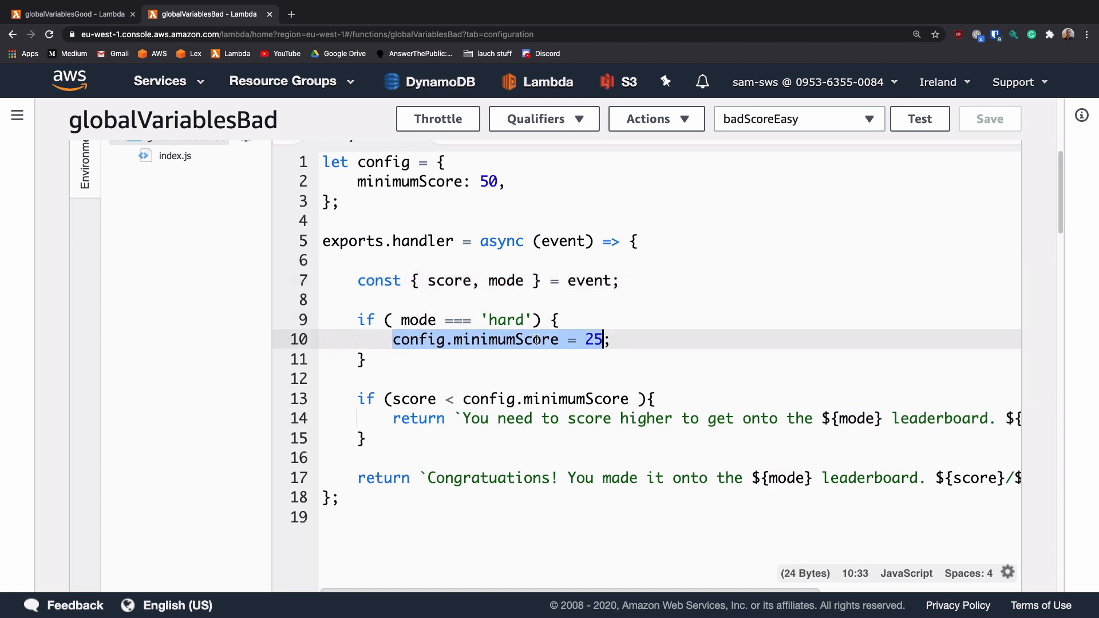
click(539, 438)
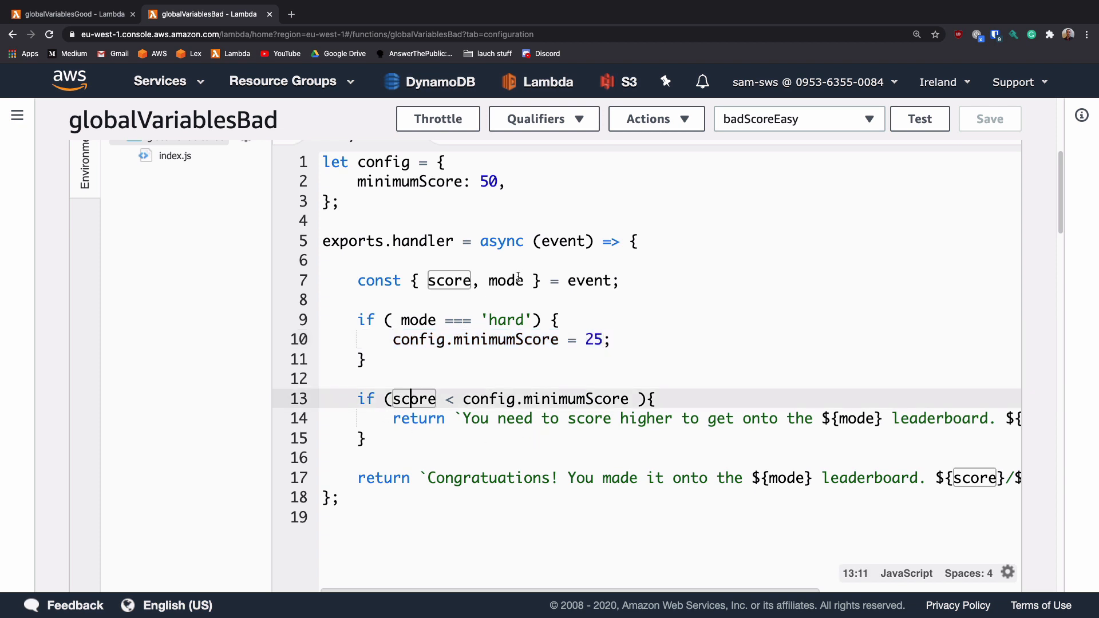
double_click(589, 281)
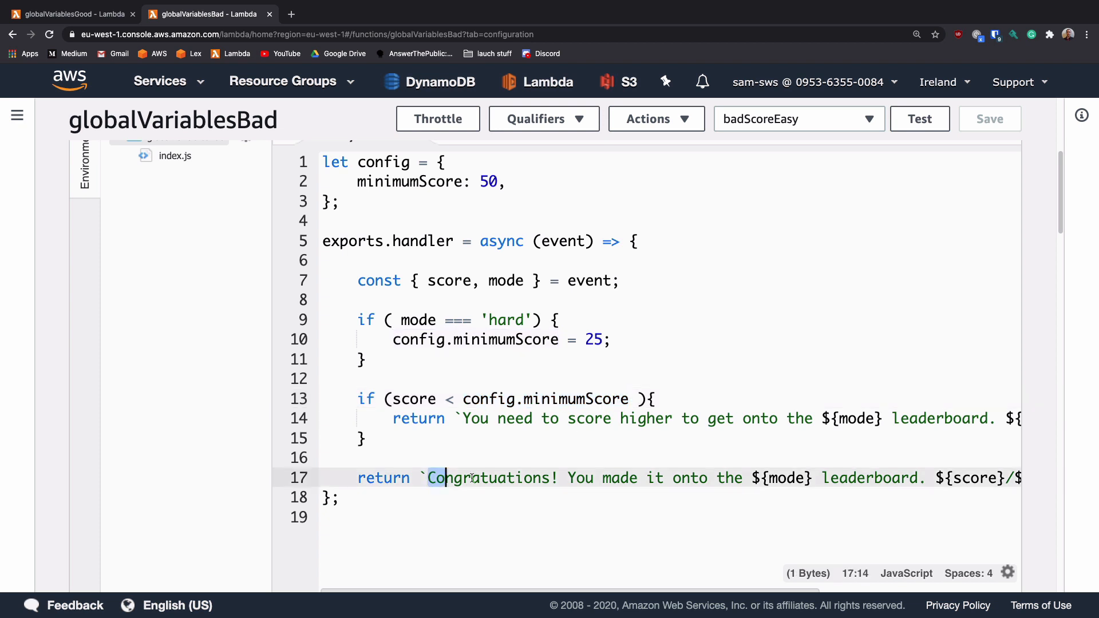
click(647, 457)
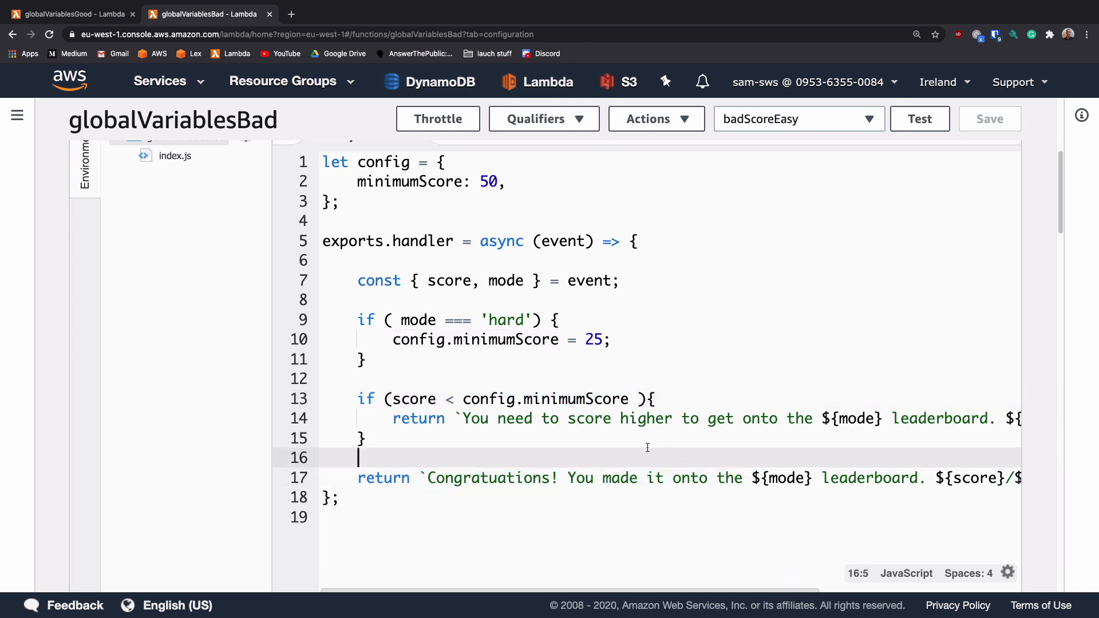
mouse_move(776, 127)
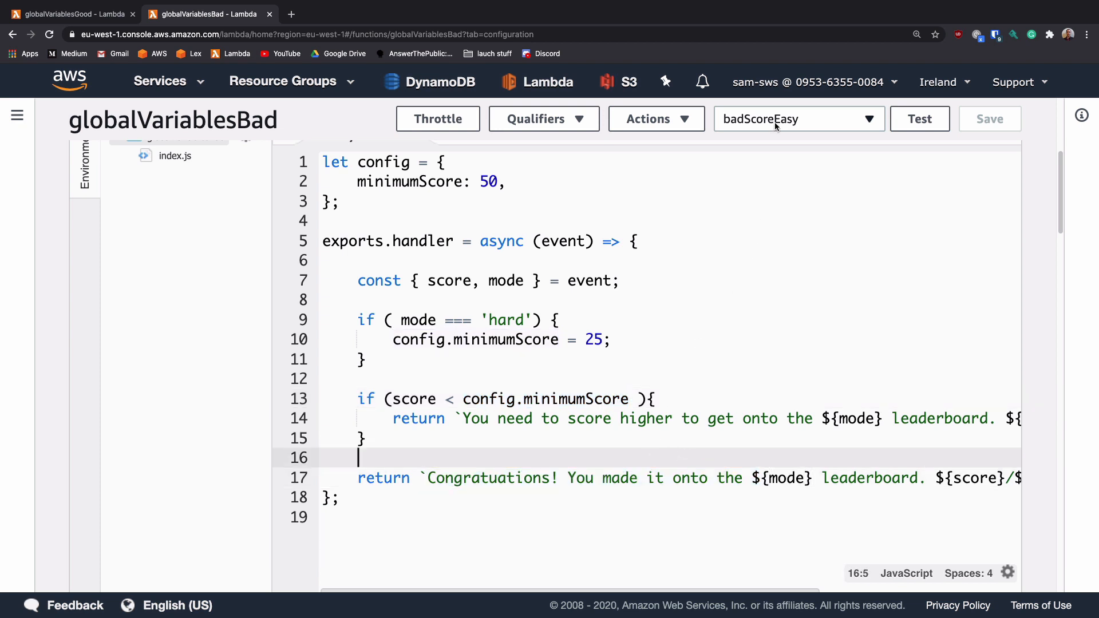
mouse_move(768, 127)
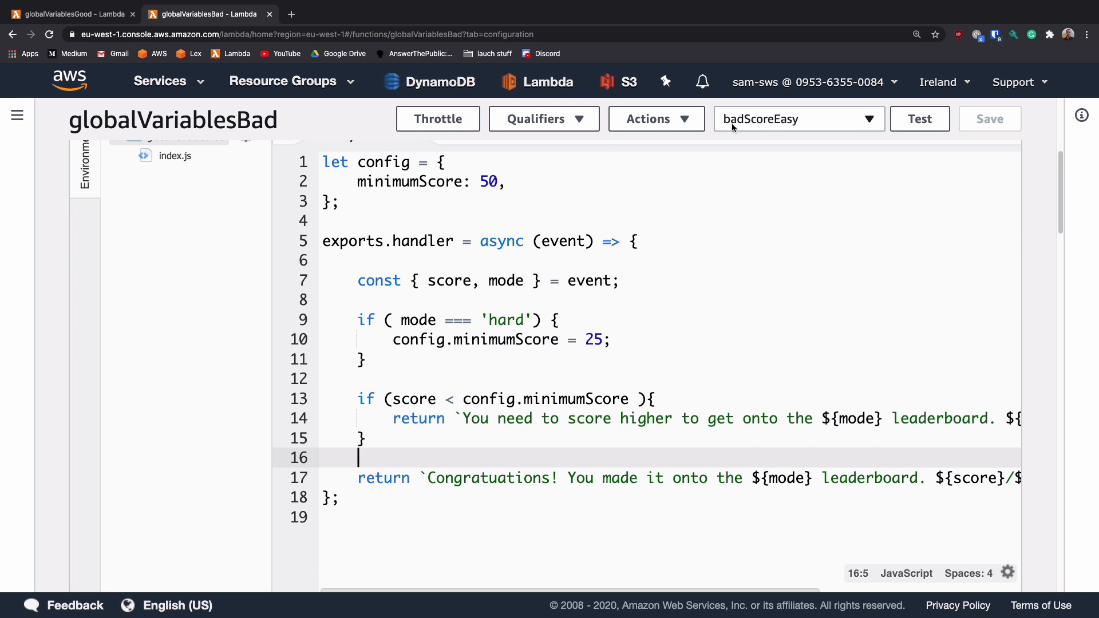
mouse_move(598, 267)
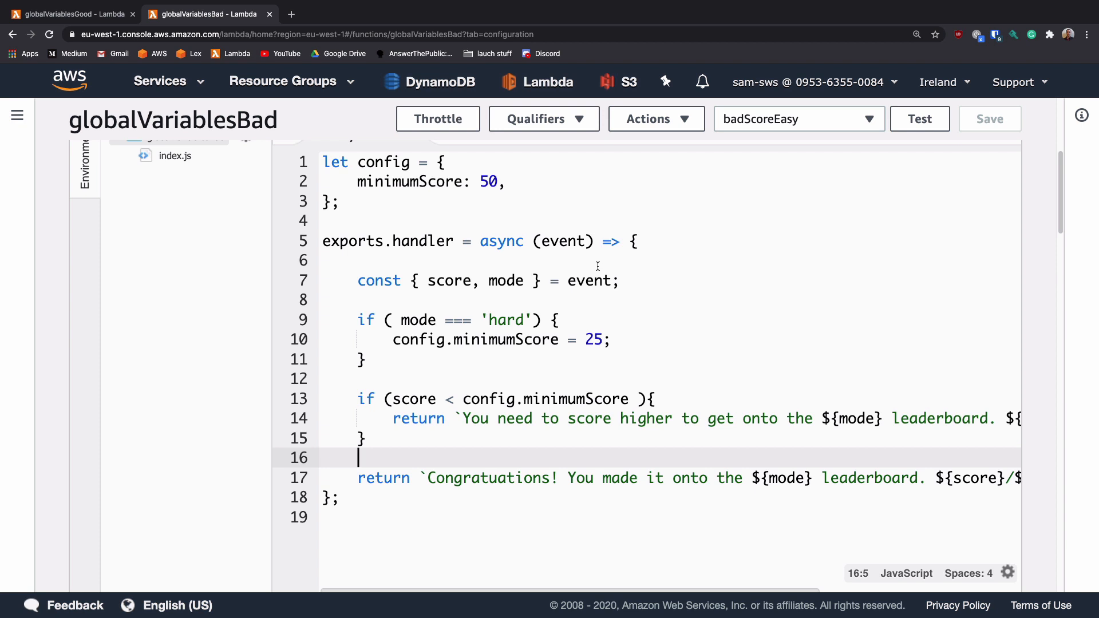
mouse_move(682, 314)
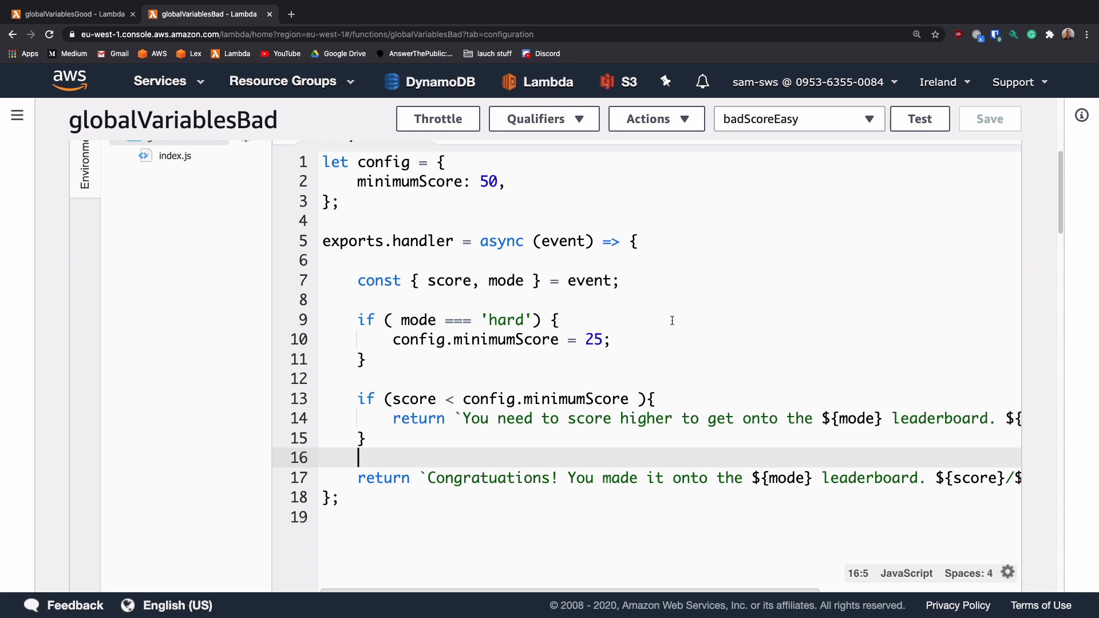
mouse_move(359, 181)
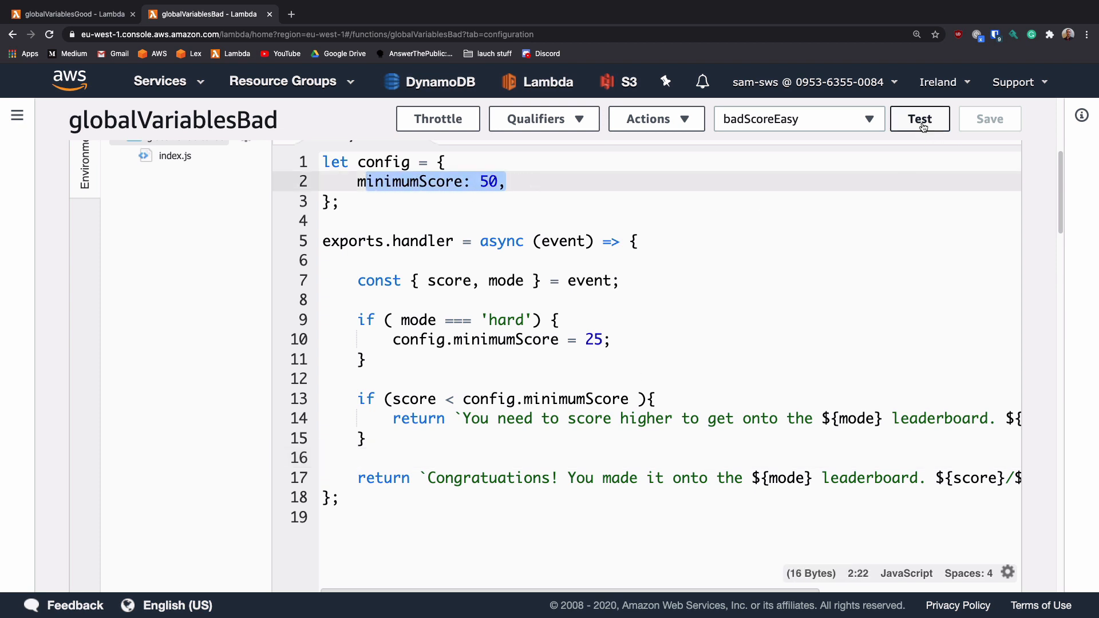
Step: Run badScoreEasy and read the 'higher score needed' easy leaderboard reply (30/50)
click(920, 118)
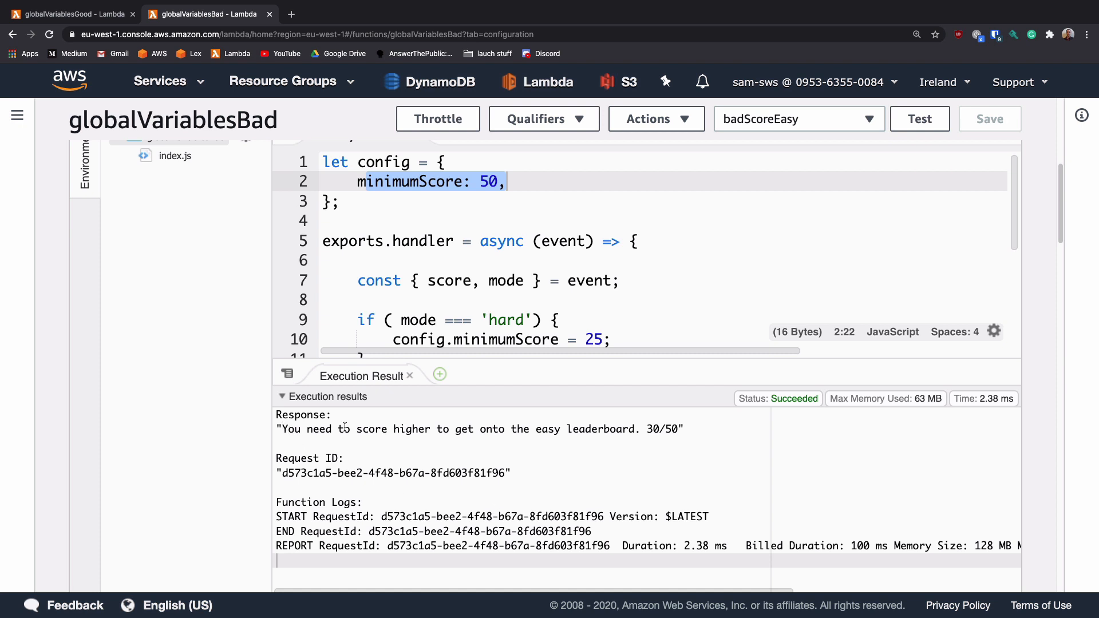
mouse_move(482, 429)
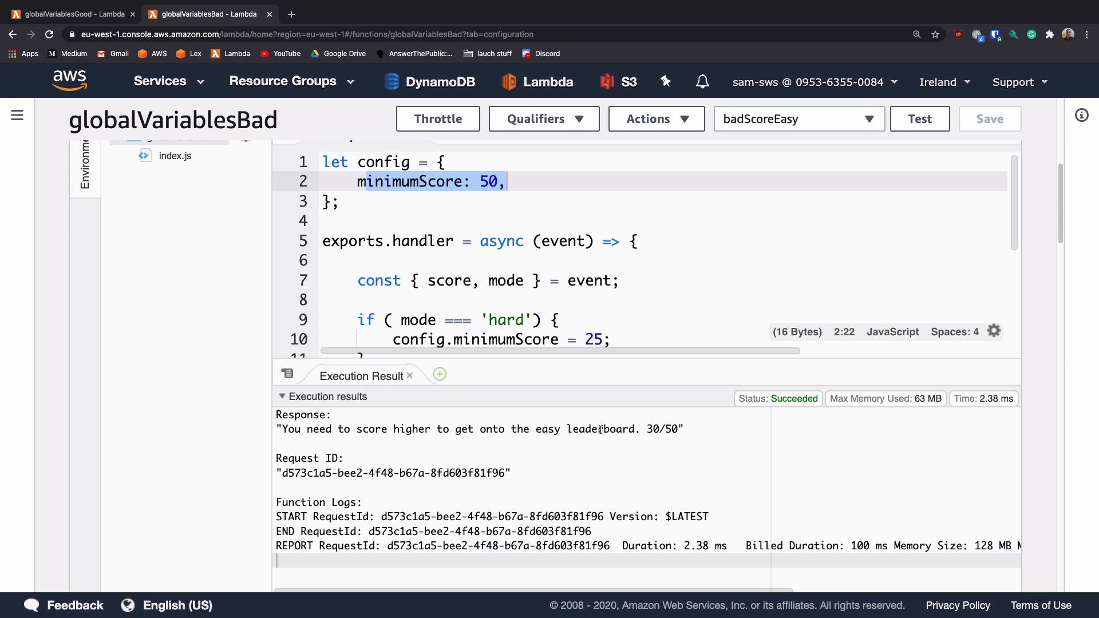
double_click(663, 429)
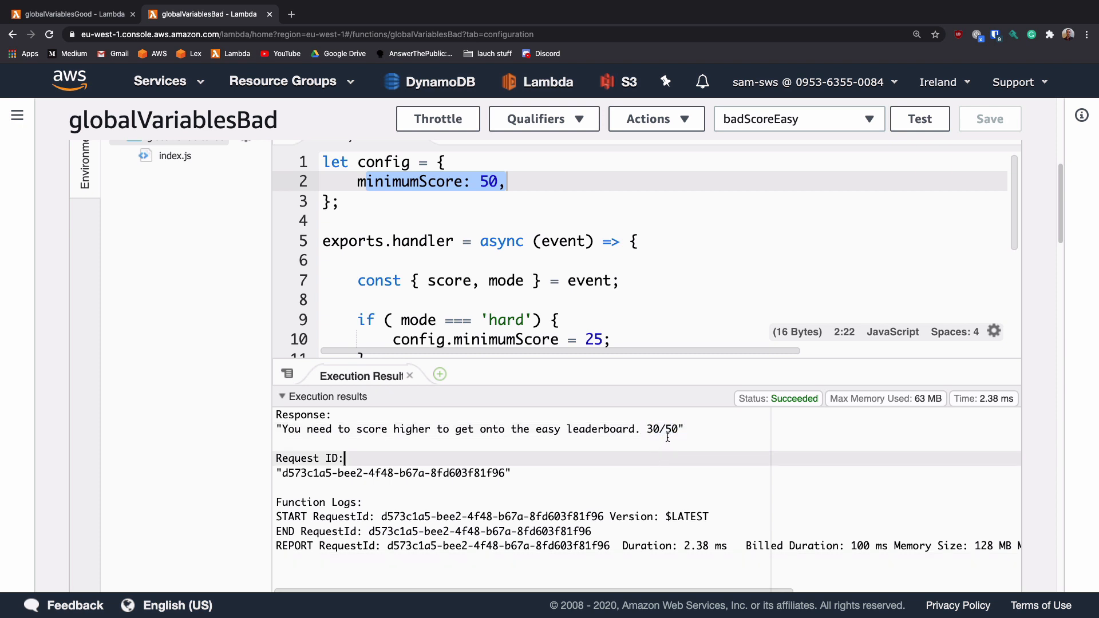
mouse_move(693, 312)
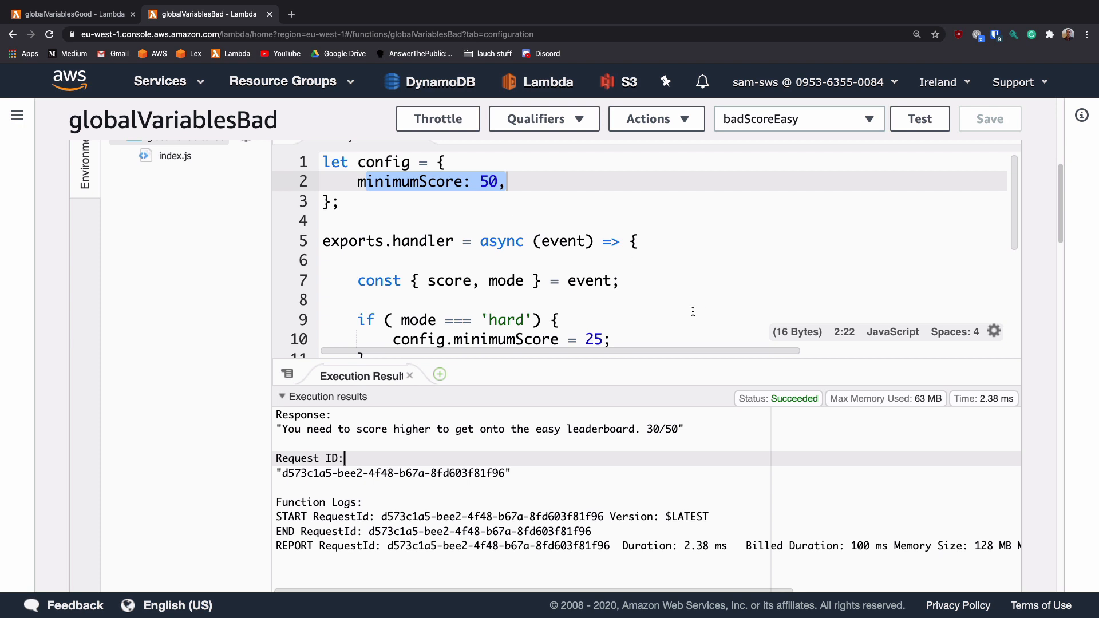
Step: Run the goodHardScore event and read the hard leaderboard pass at 45/25
click(798, 118)
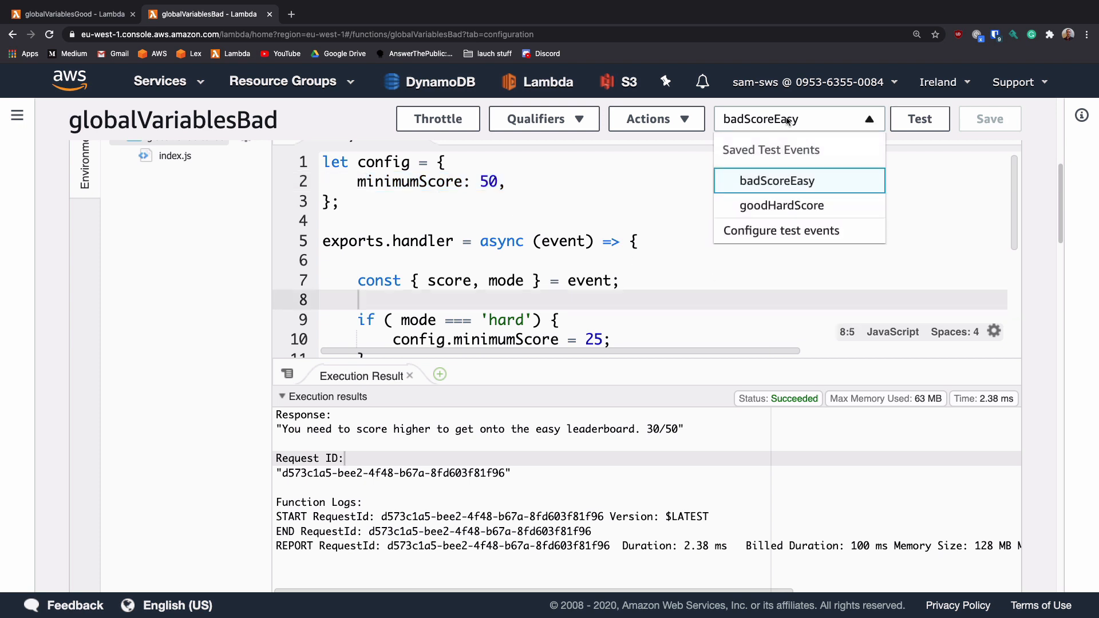
mouse_move(780, 205)
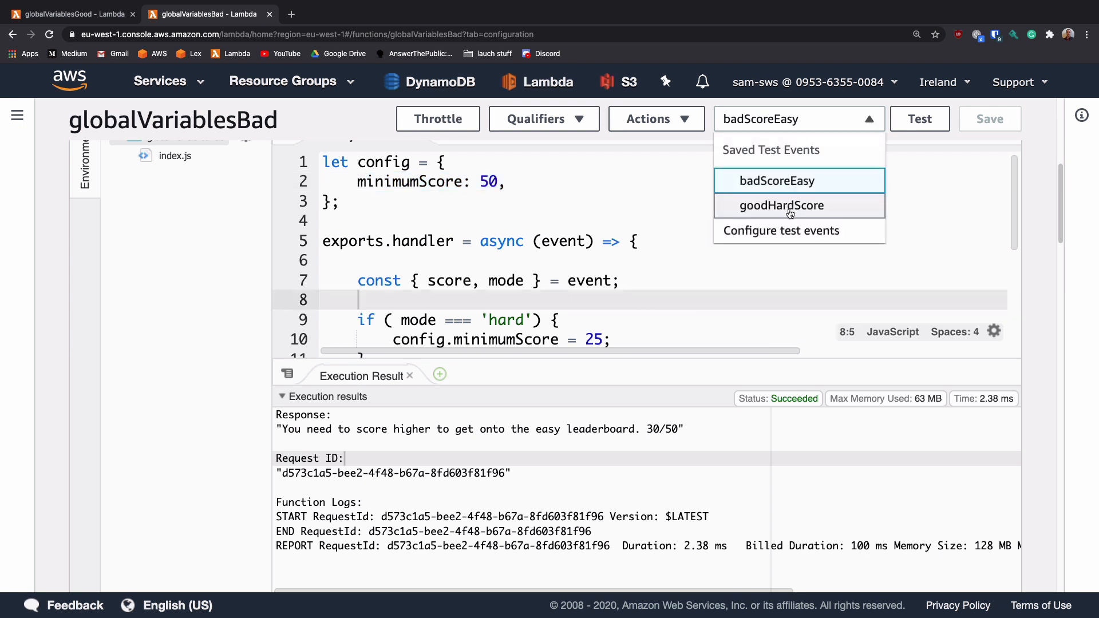
click(781, 205)
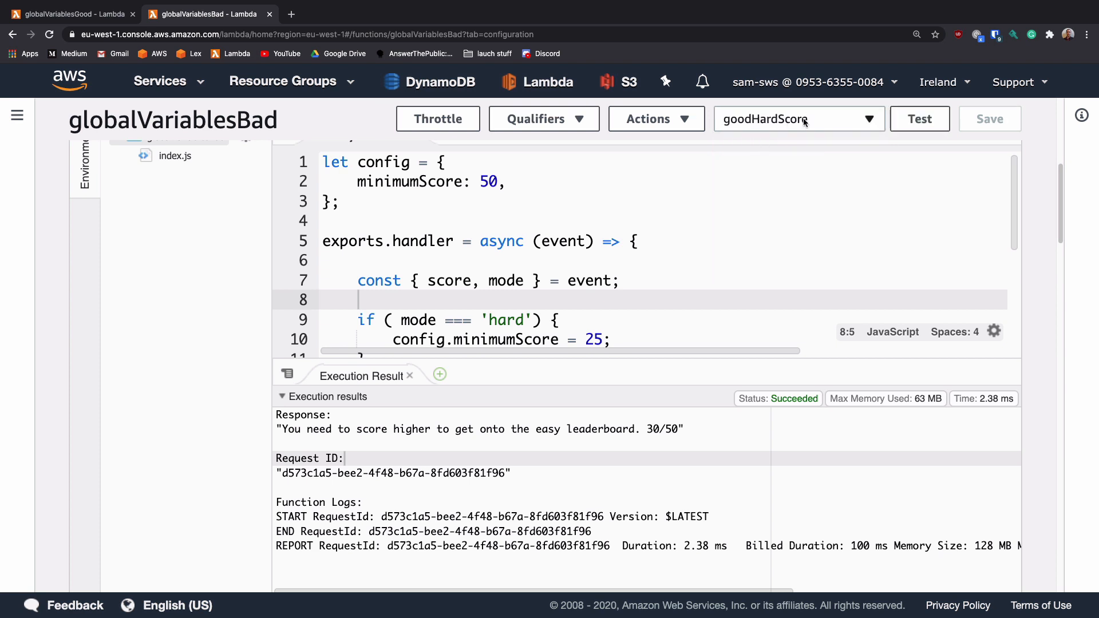
mouse_move(882, 154)
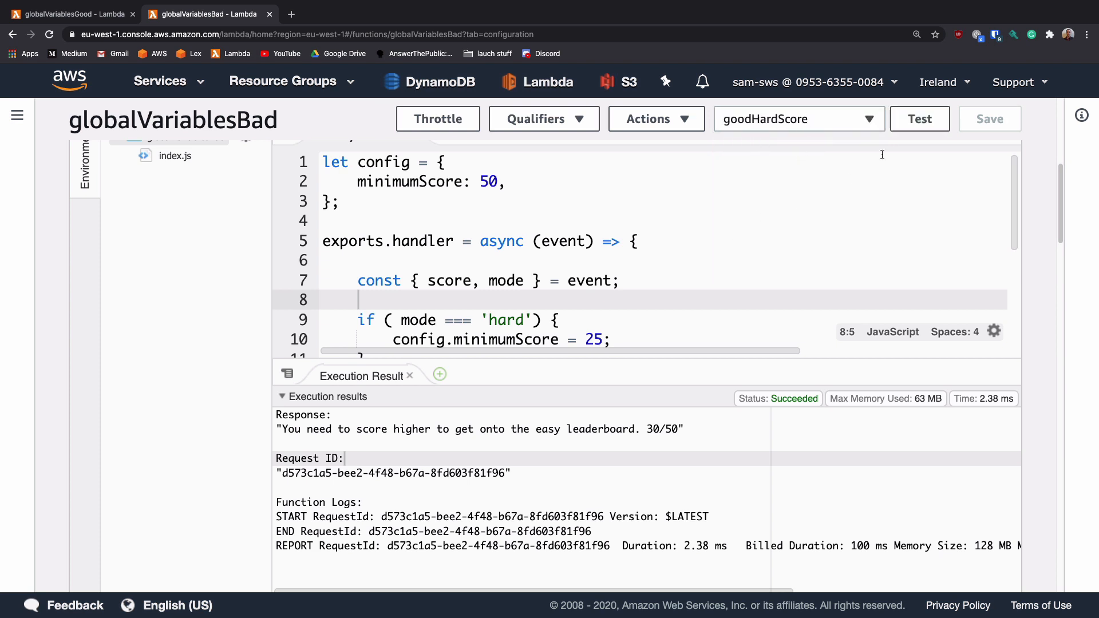
click(919, 118)
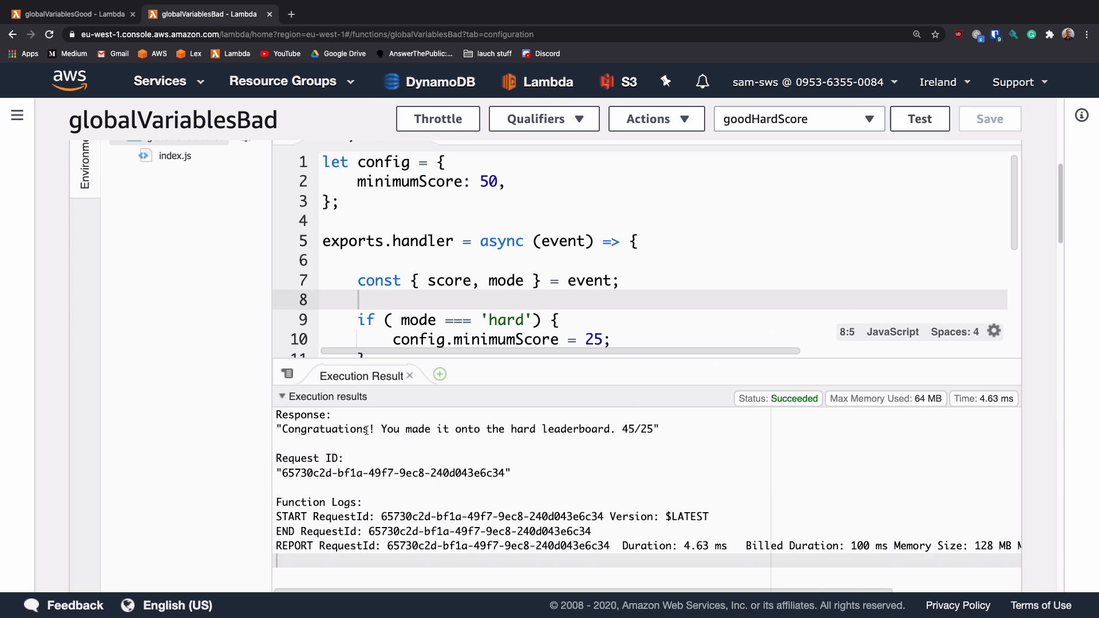
mouse_move(538, 453)
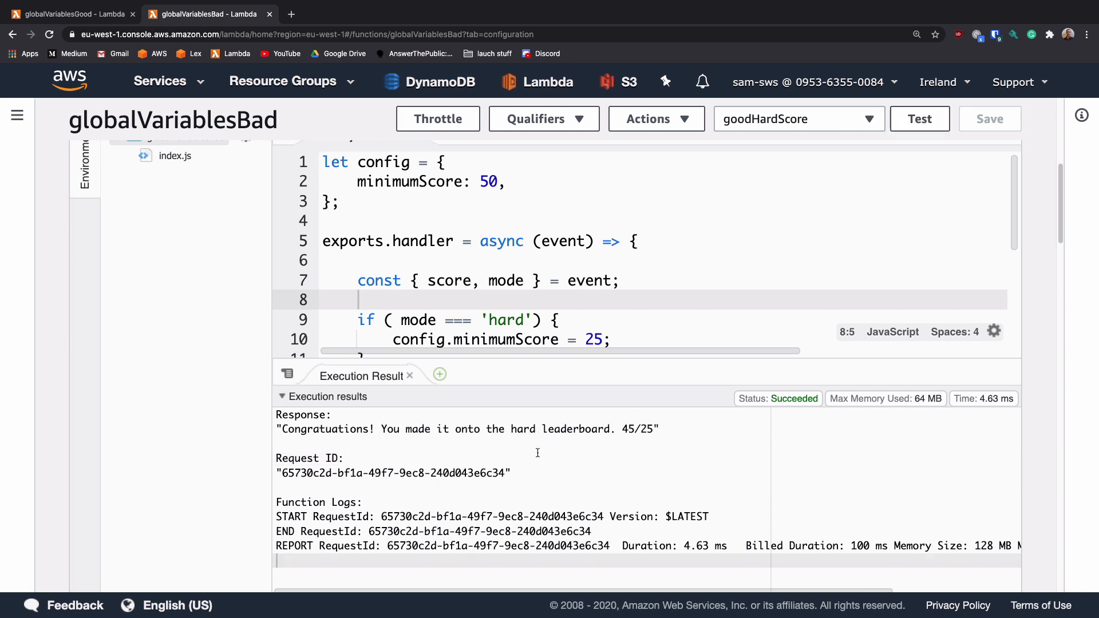
double_click(629, 429)
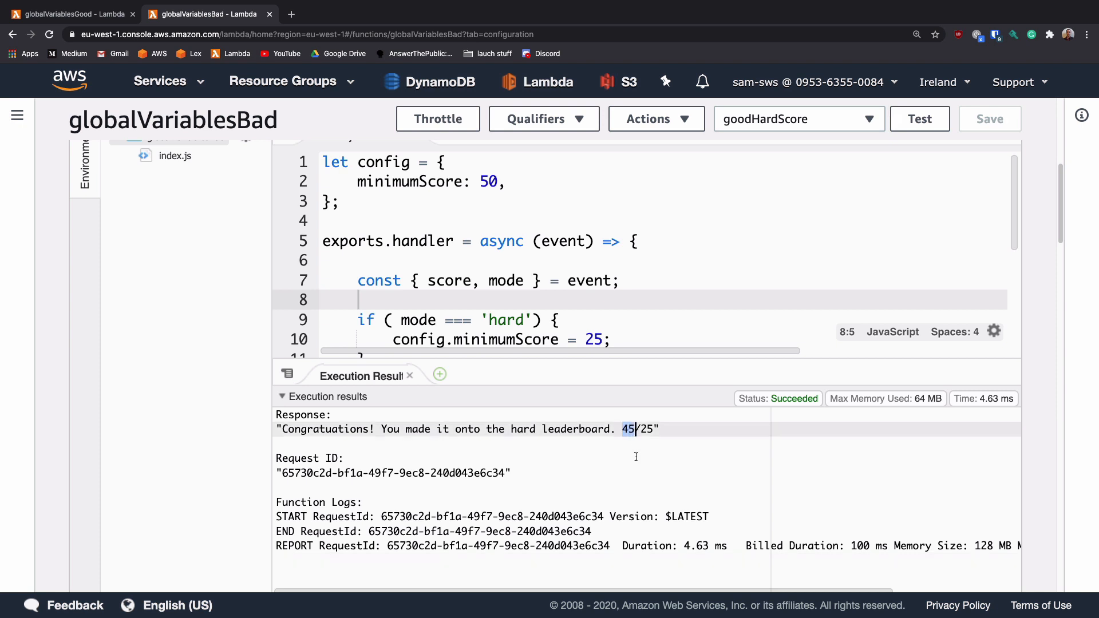
mouse_move(643, 451)
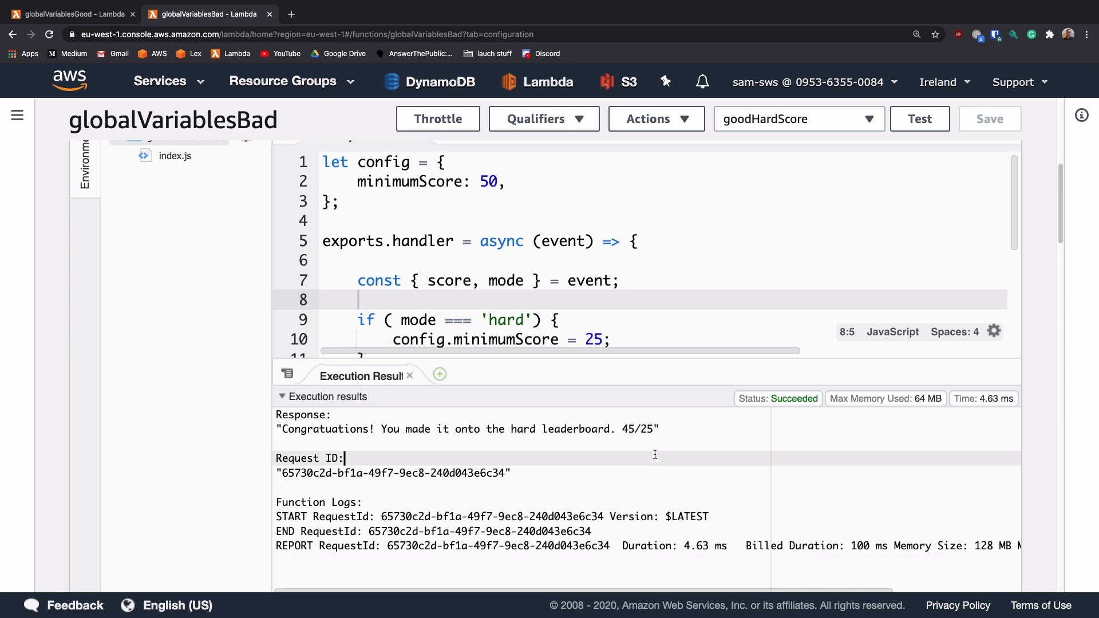
mouse_move(635, 461)
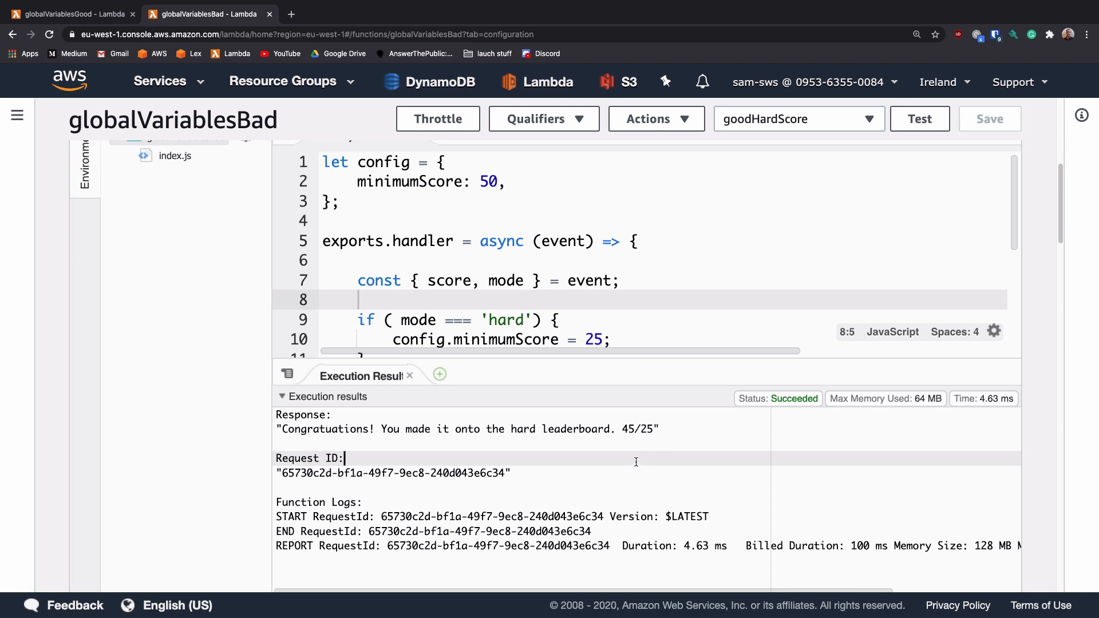
mouse_move(953, 212)
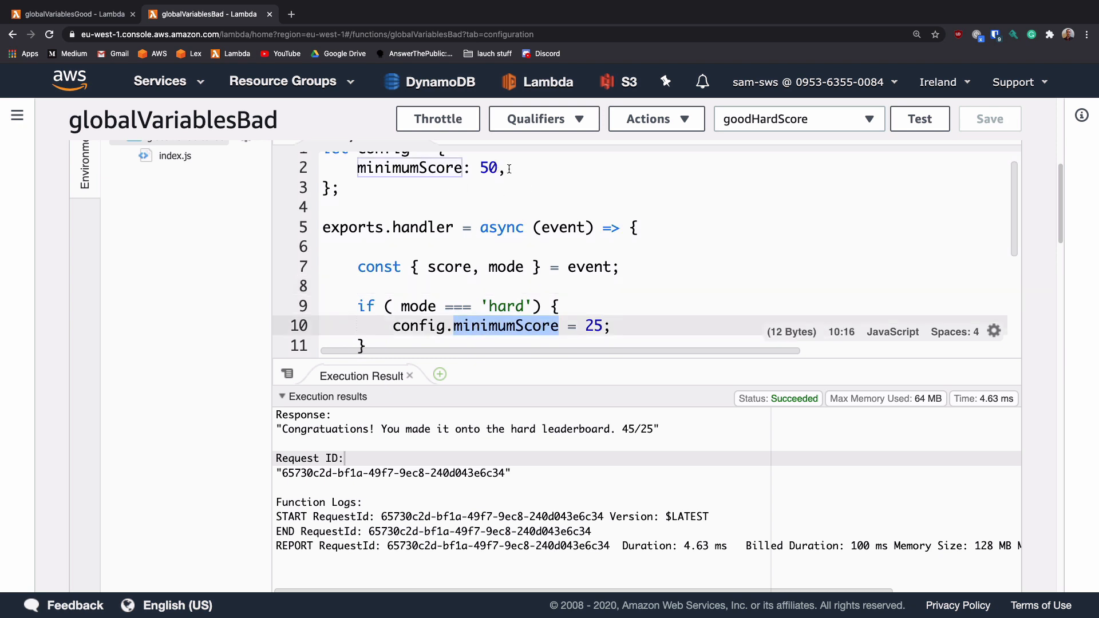
mouse_move(815, 118)
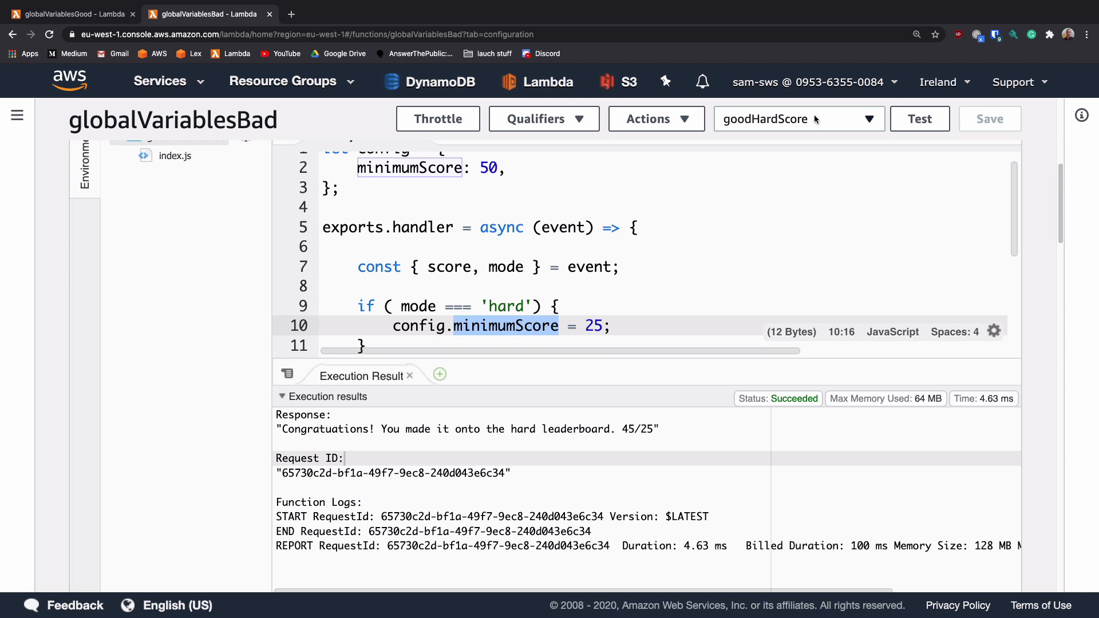
Step: Rerun badScoreEasy and read the easy leaderboard pass now reported at 30/25
click(797, 118)
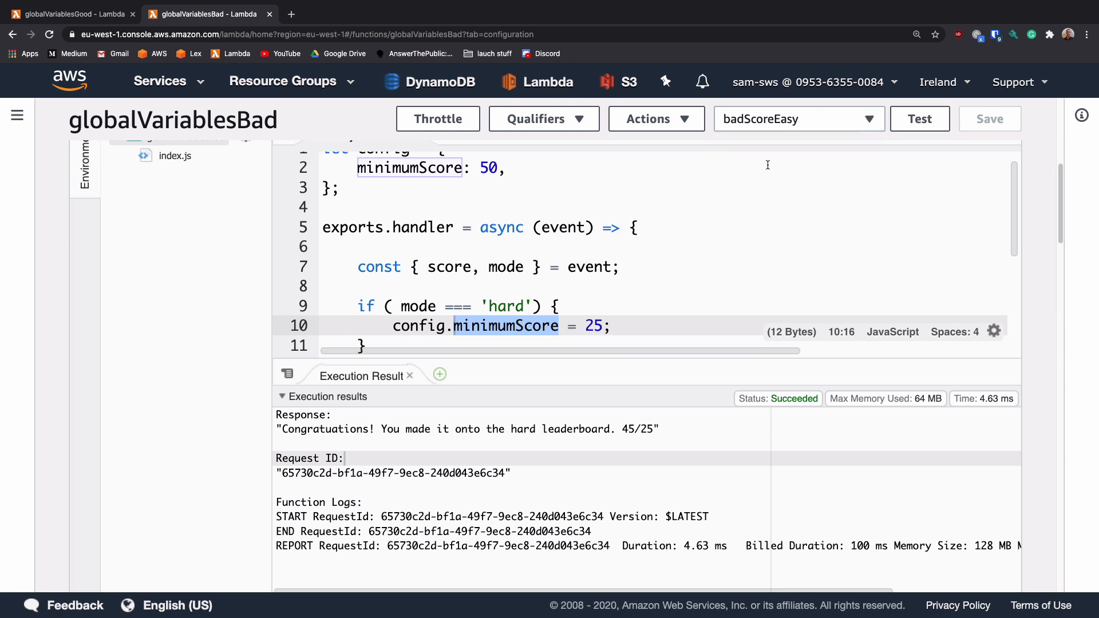
mouse_move(722, 268)
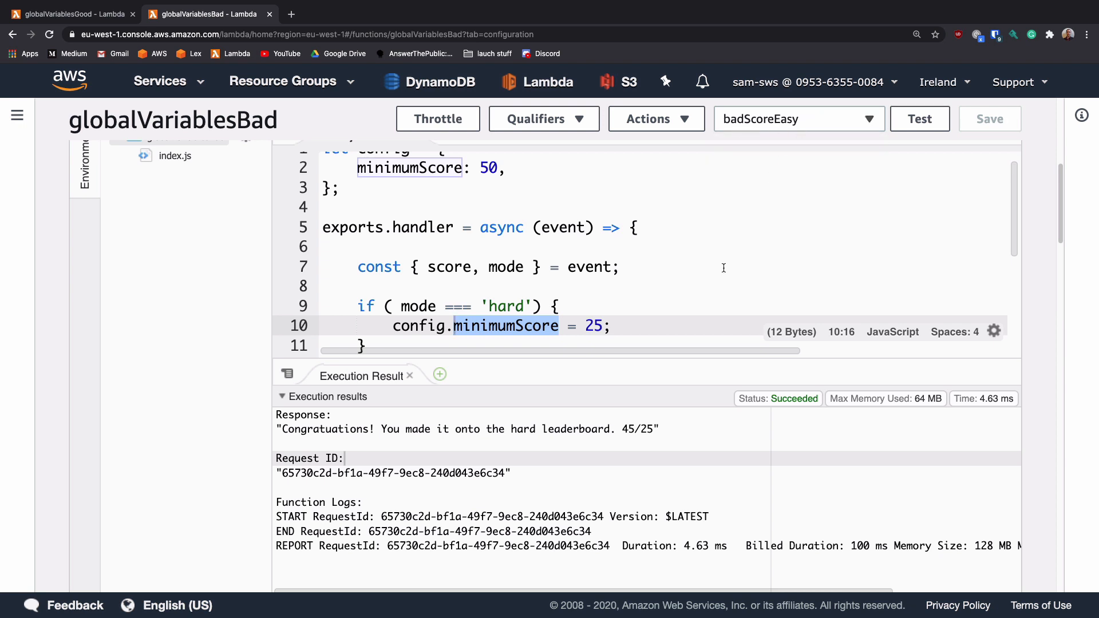
click(919, 118)
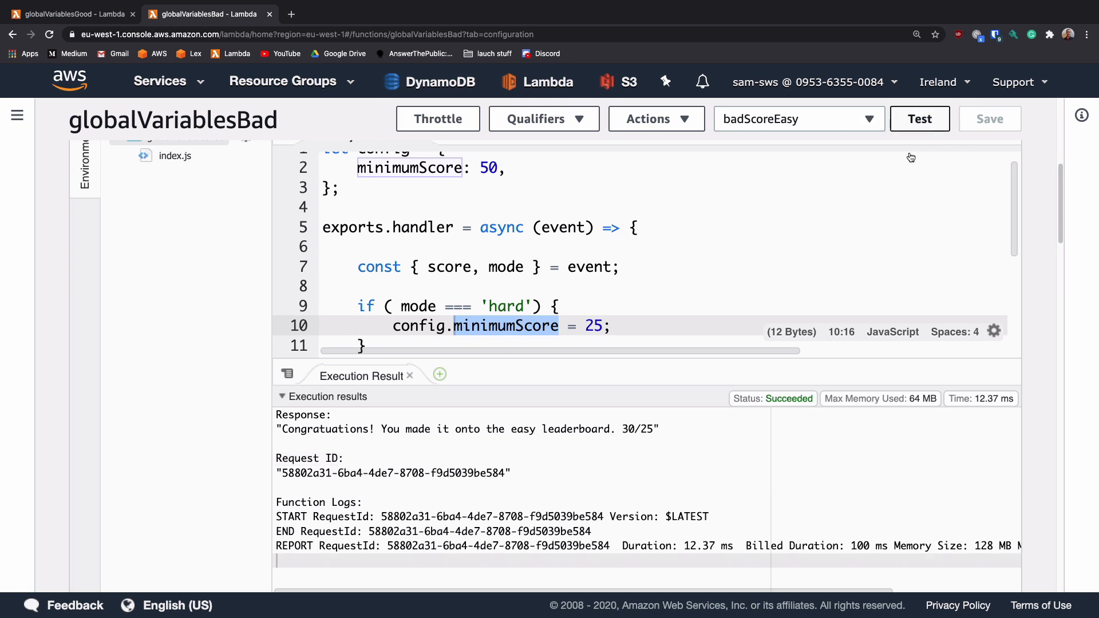
mouse_move(353, 457)
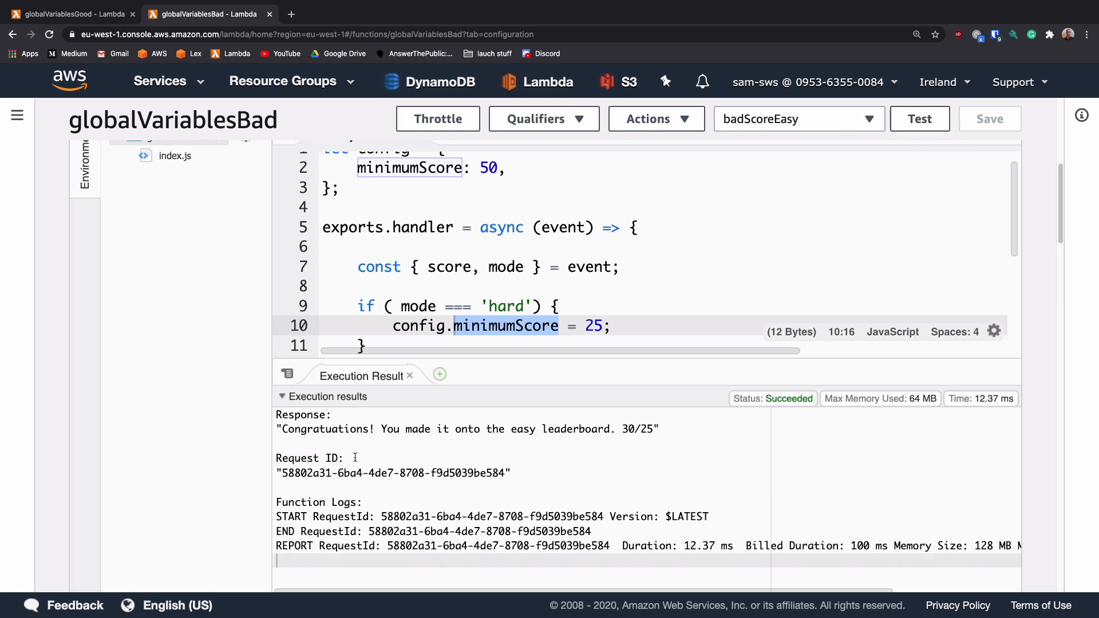
mouse_move(512, 423)
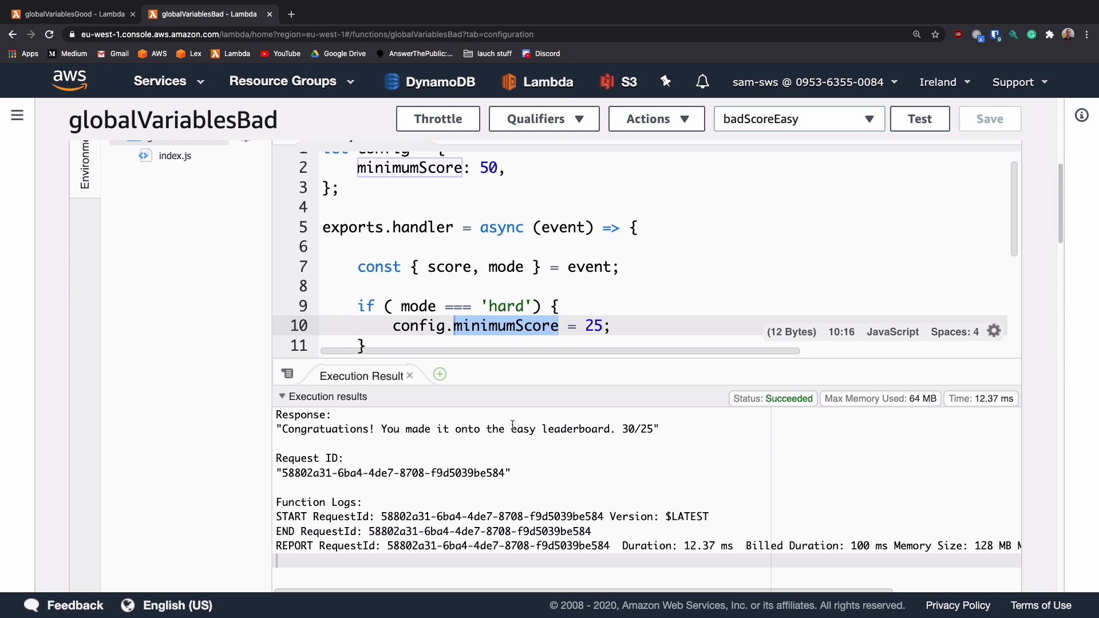
double_click(523, 429)
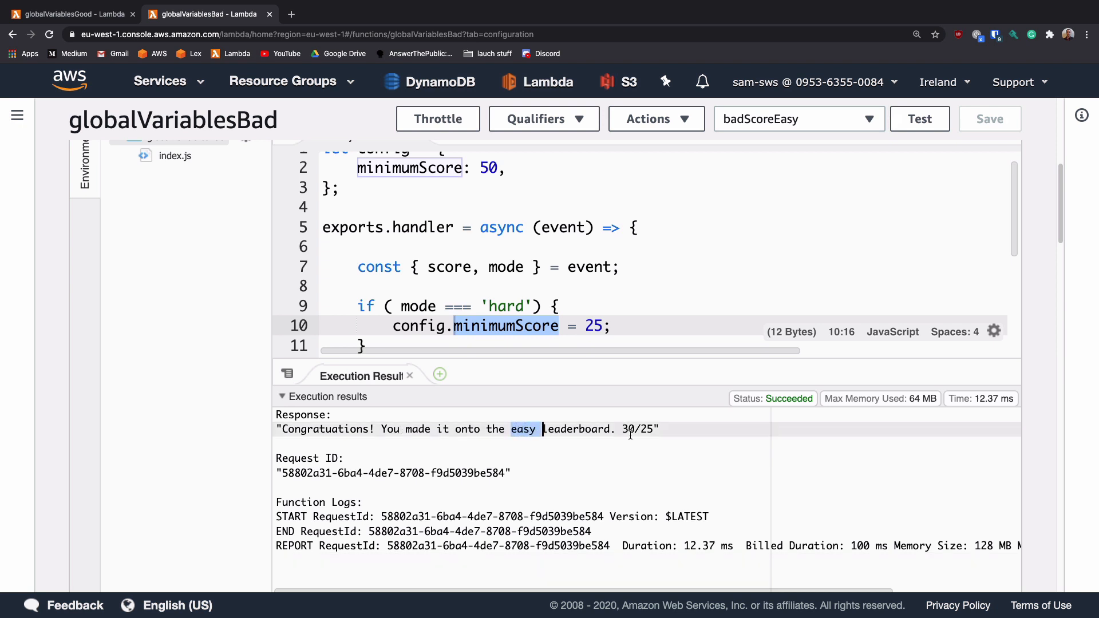
double_click(627, 429)
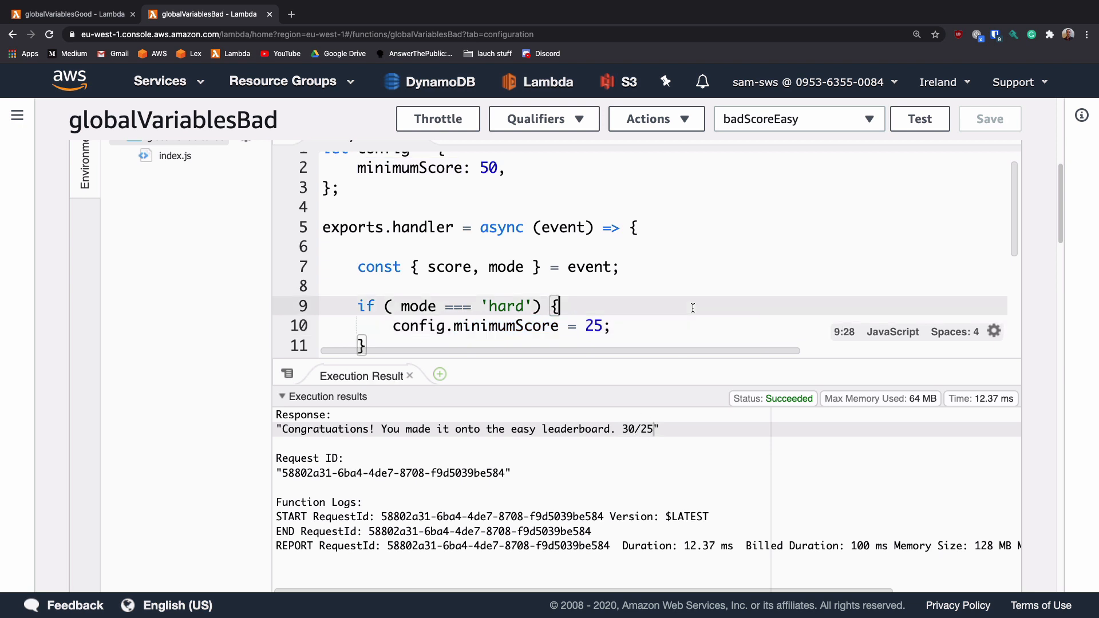
mouse_move(381, 179)
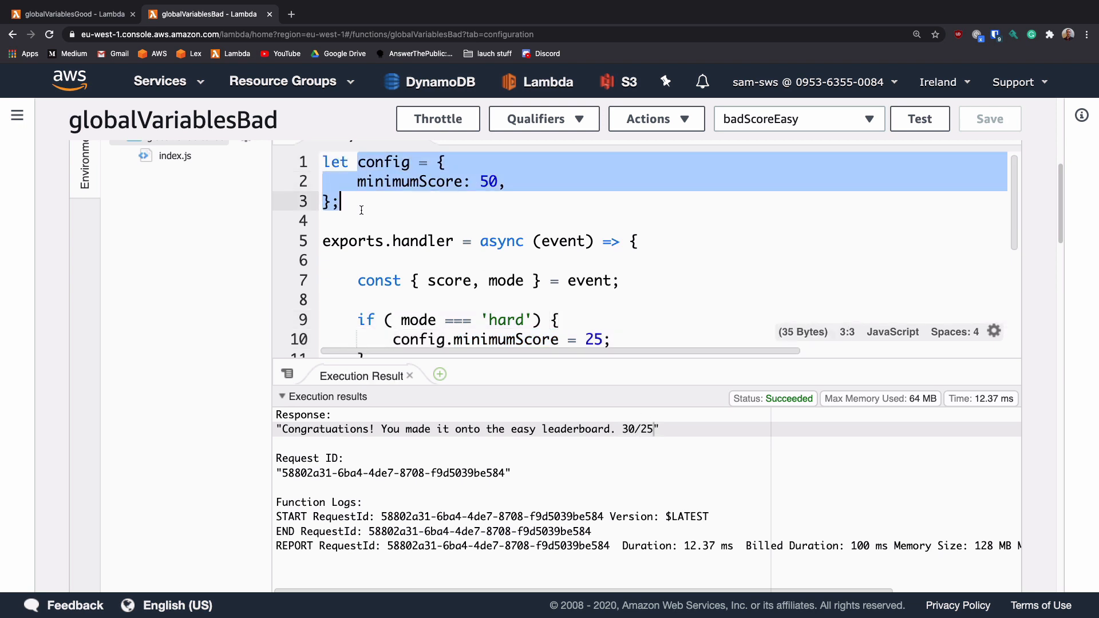
Step: Compare against the config's minimumScore property, which still reads 50 for easy mode
click(411, 182)
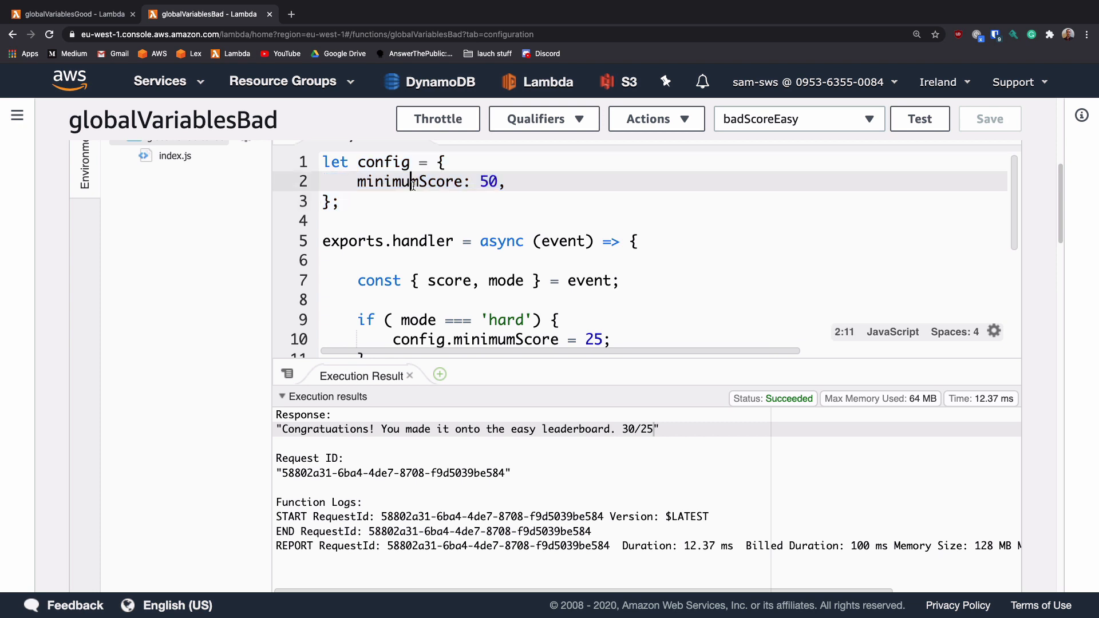
double_click(489, 182)
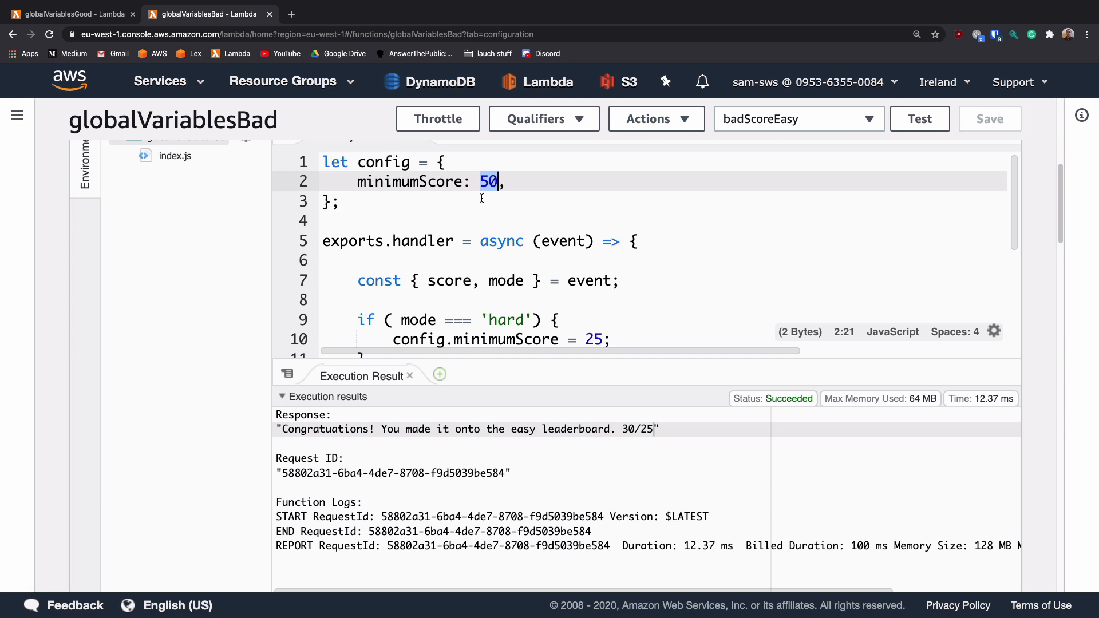
mouse_move(344, 426)
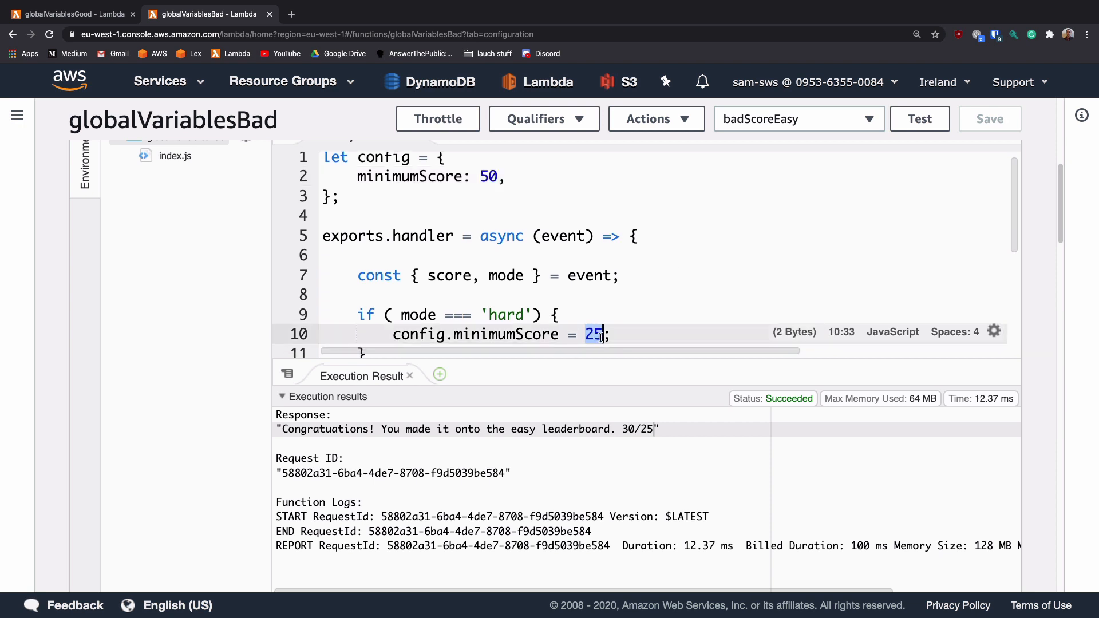
mouse_move(482, 181)
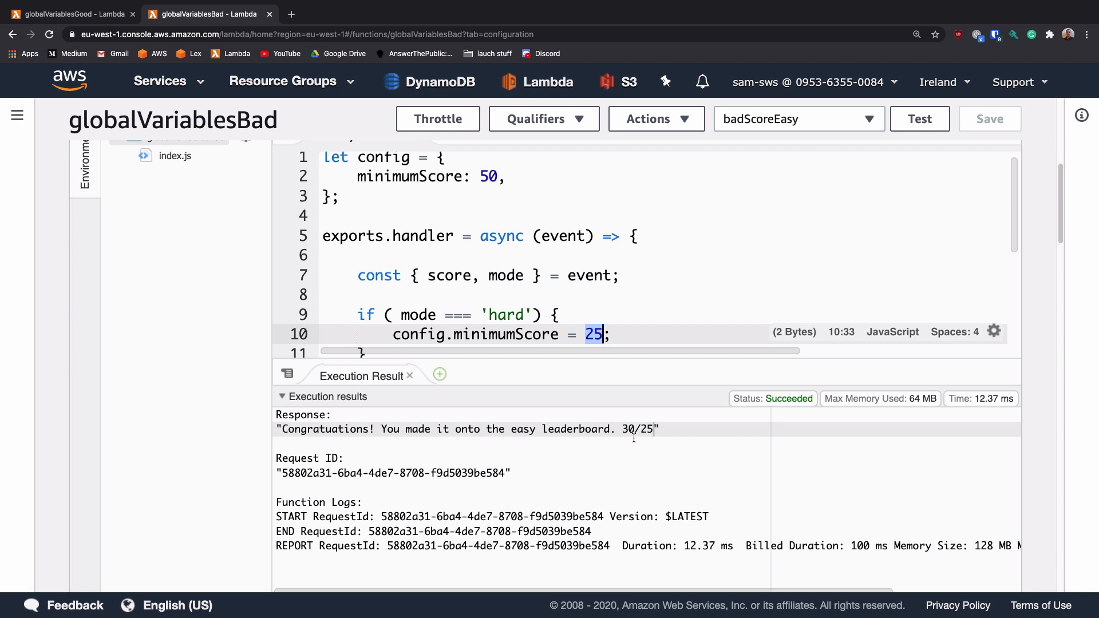
mouse_move(684, 293)
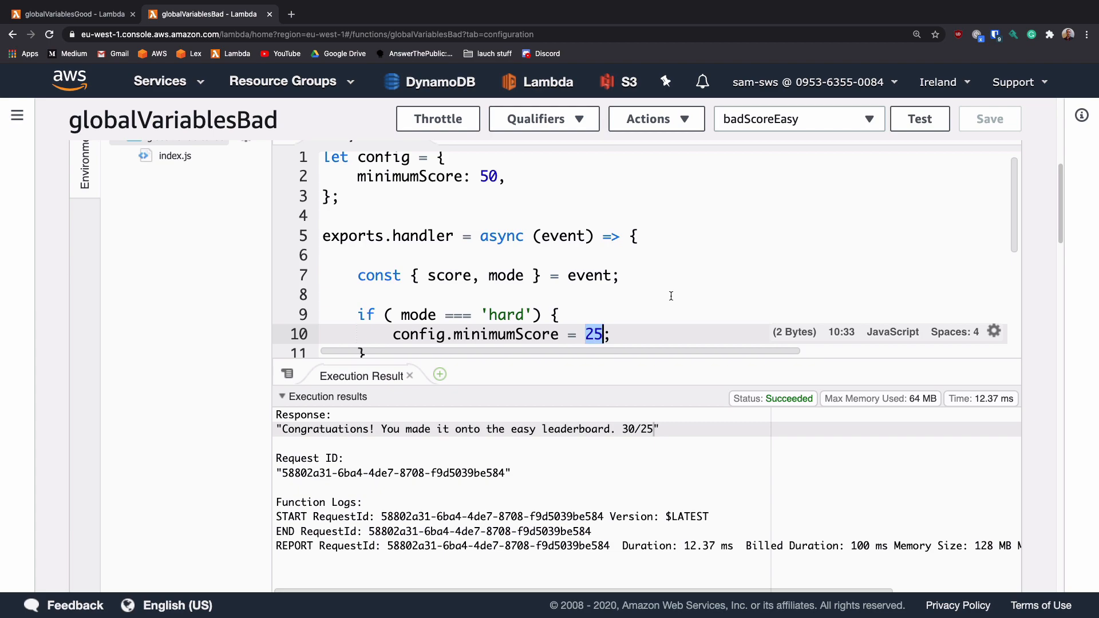
mouse_move(388, 203)
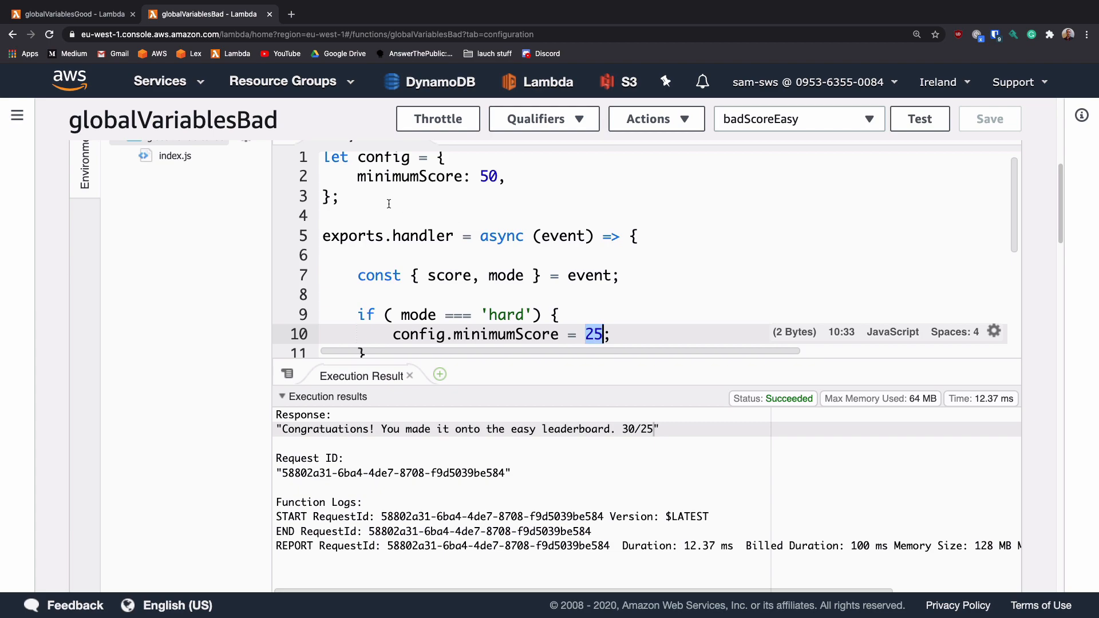